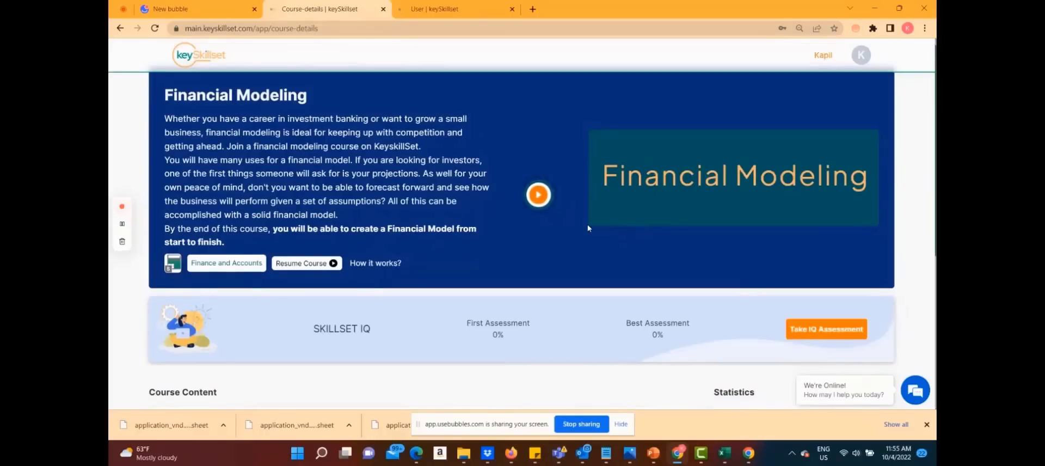
- Reach the Course Content list and expand Module 1 to reveal its sub modules
scroll("down", 3)
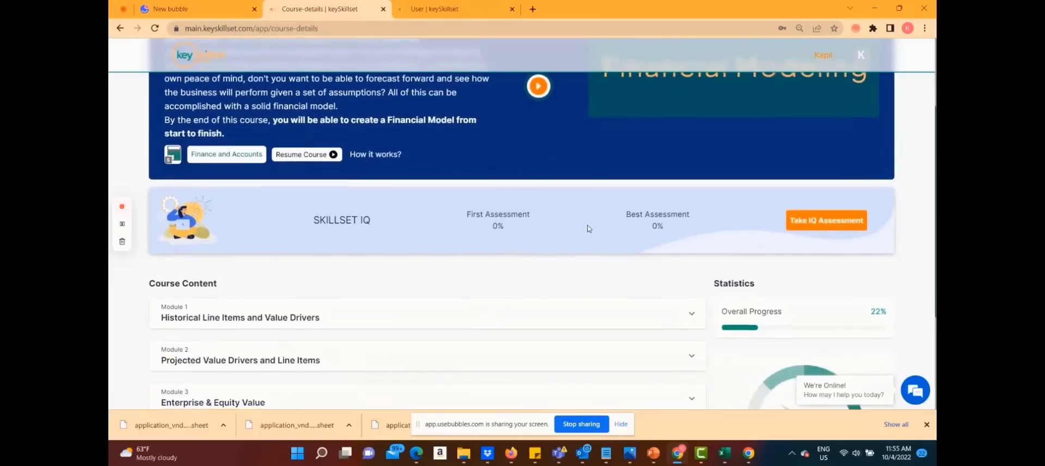
scroll("down", 3)
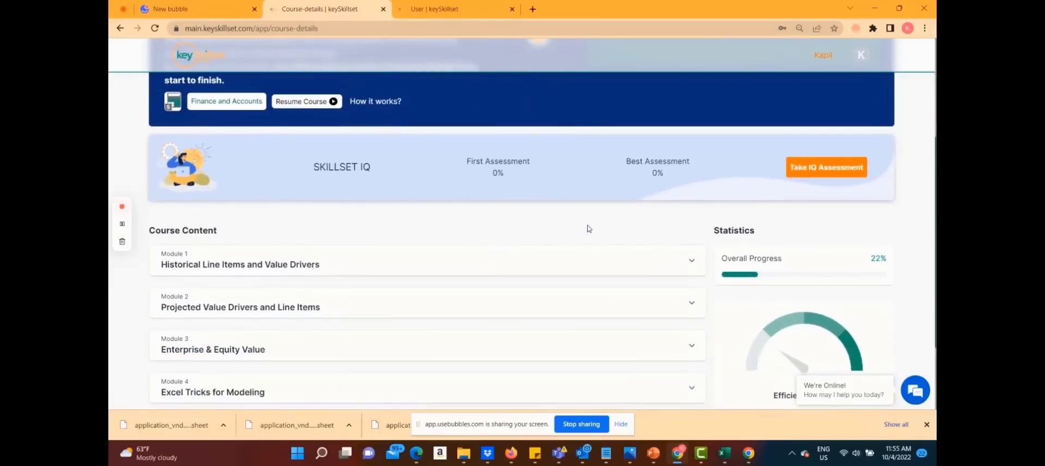
scroll("down", 3)
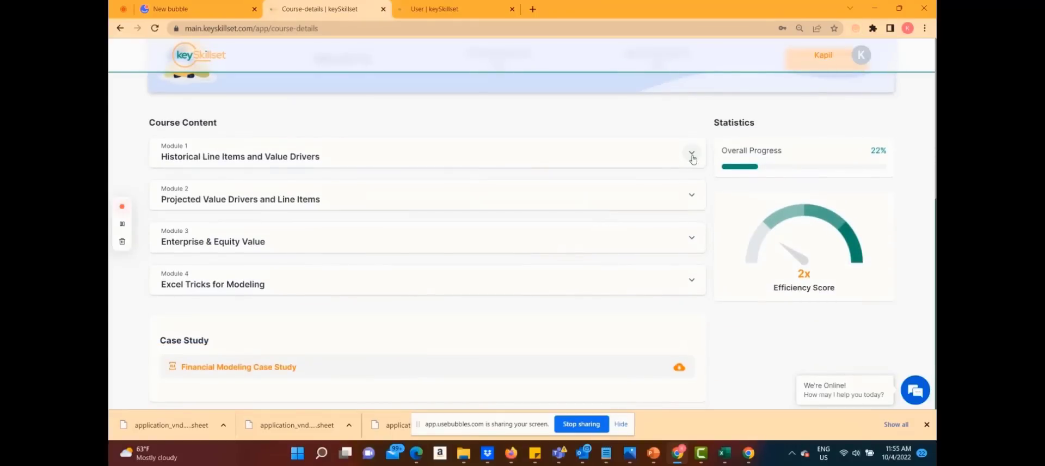
left_click(692, 155)
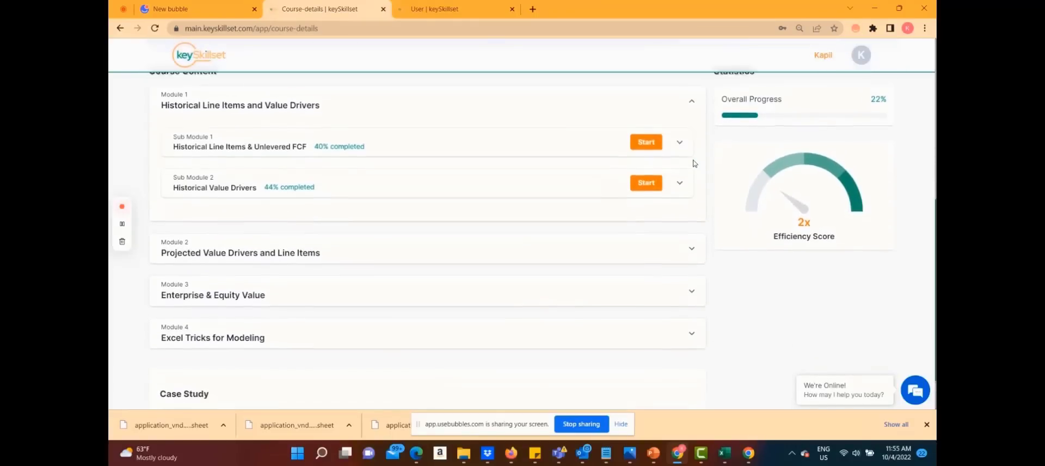
- Scroll through Module 1's expanded sub modules and lessons on the course page
scroll("up", 3)
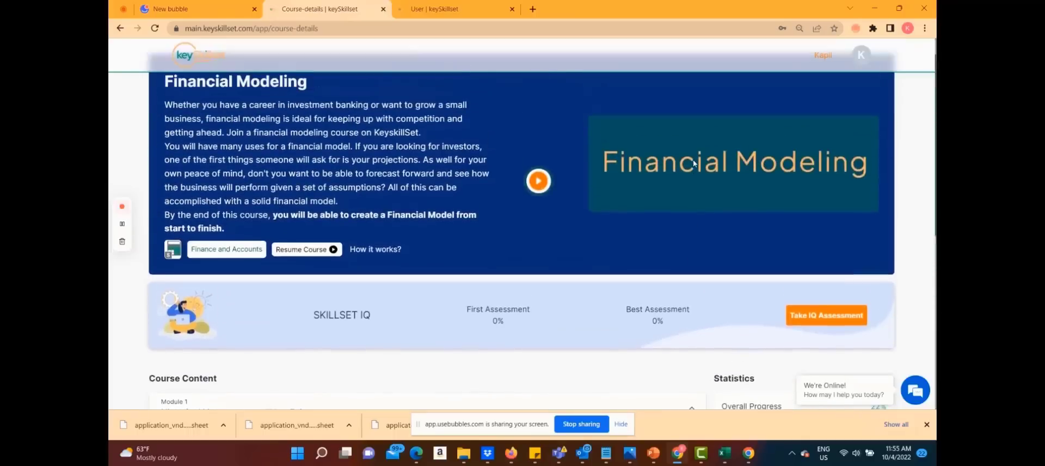
scroll("down", 3)
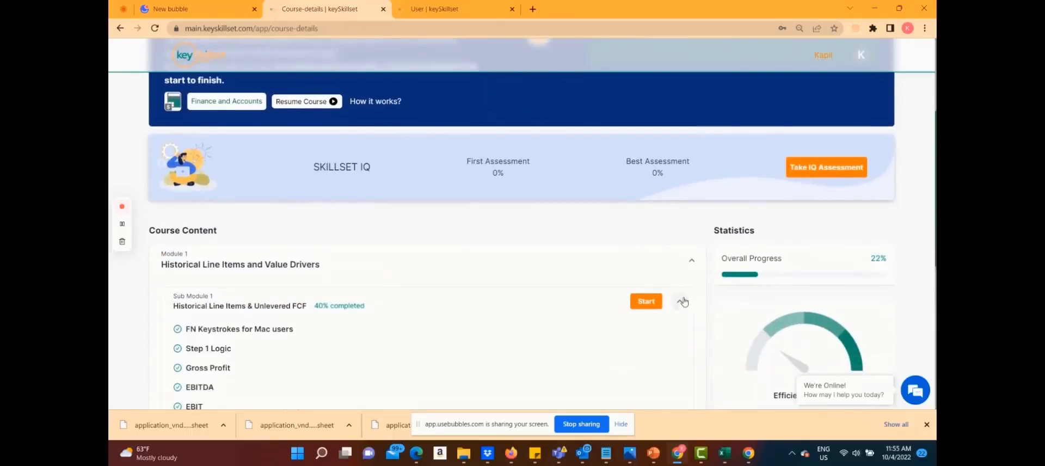
scroll("down", 3)
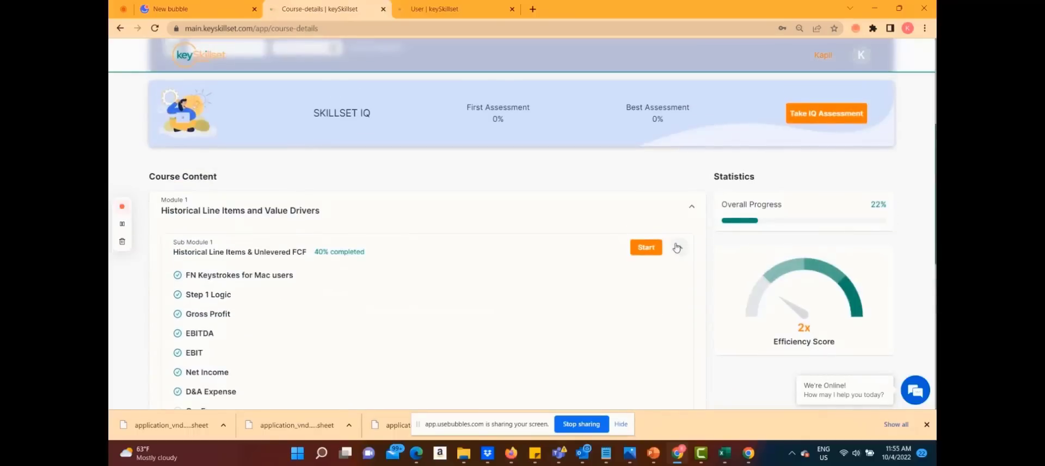
scroll("up", 3)
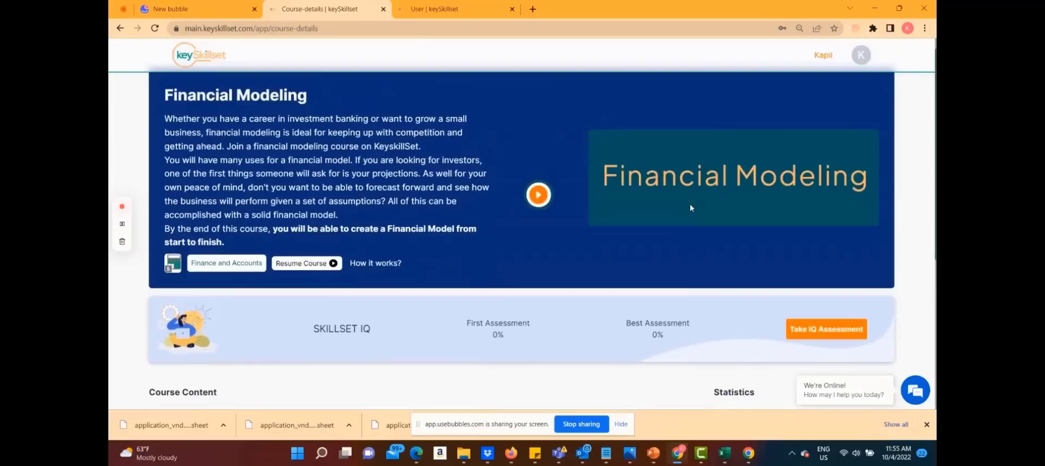
scroll("down", 3)
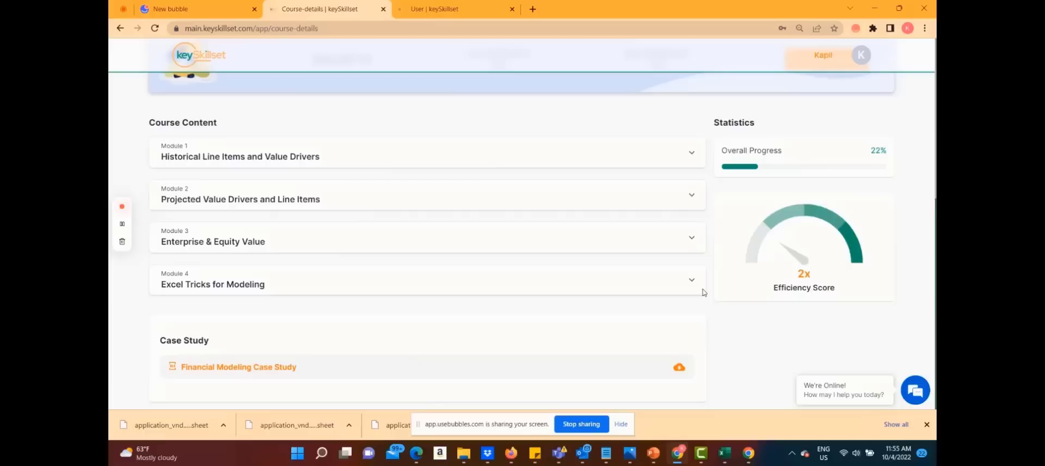
mouse_move(706, 142)
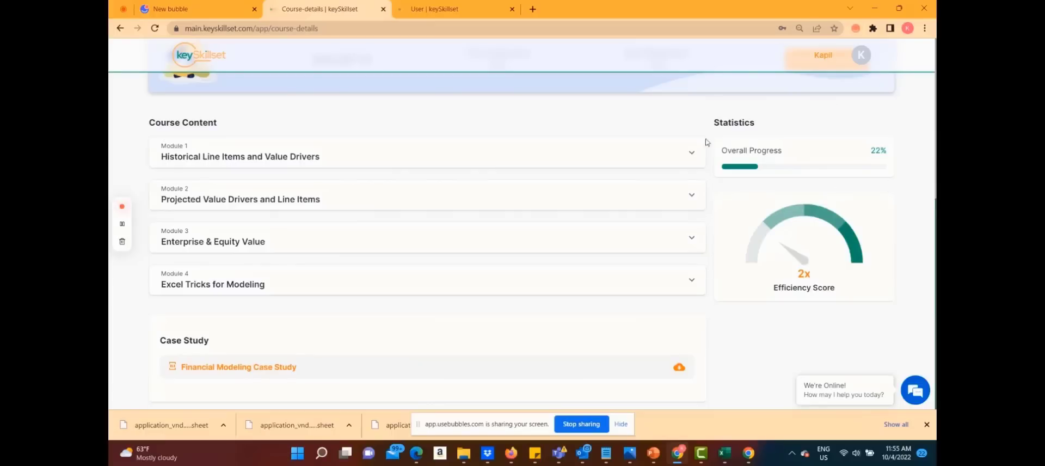
mouse_move(919, 186)
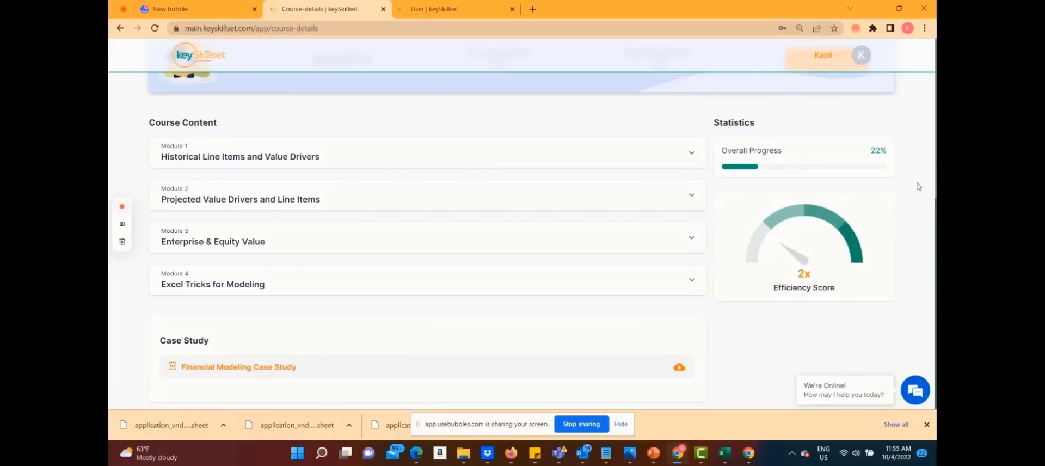
mouse_move(907, 198)
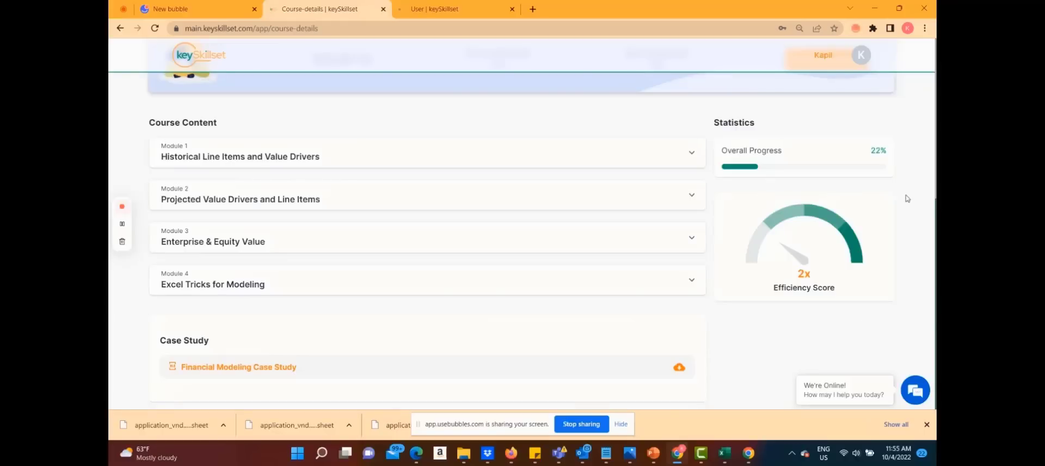
mouse_move(738, 189)
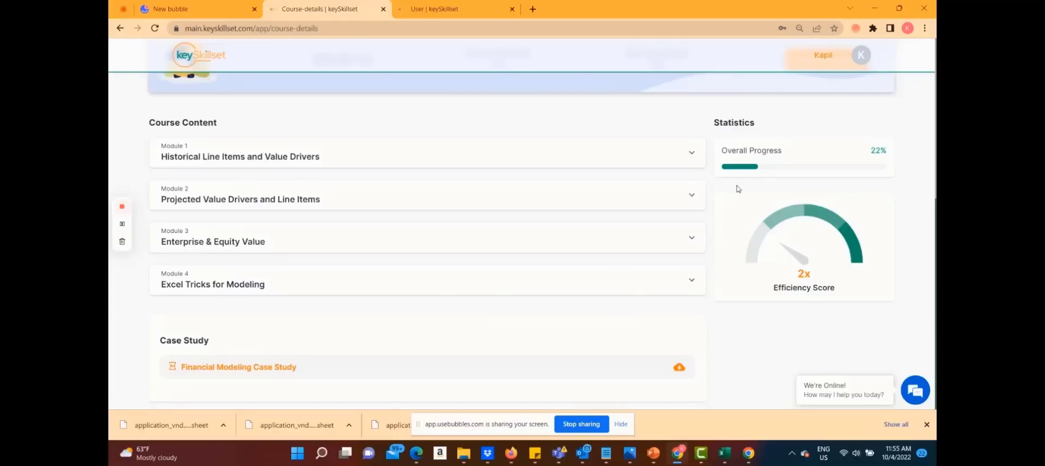
mouse_move(694, 196)
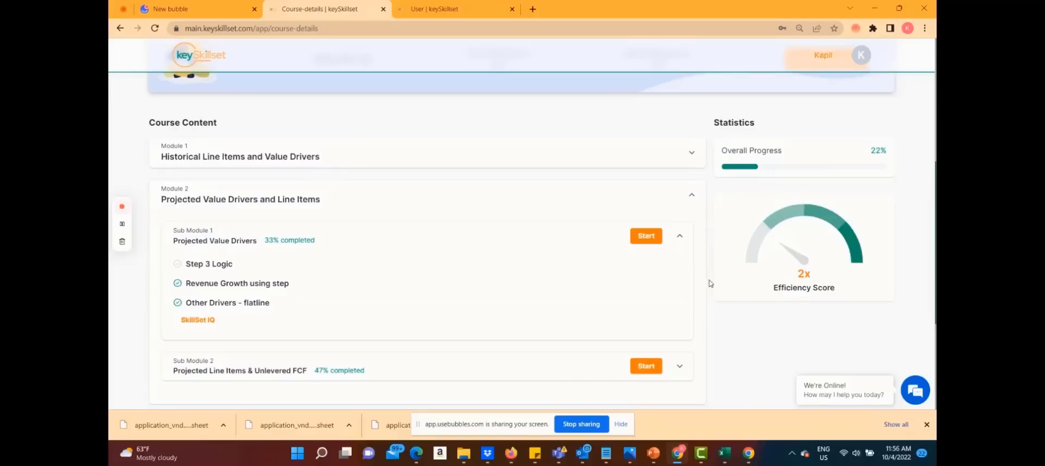
mouse_move(708, 338)
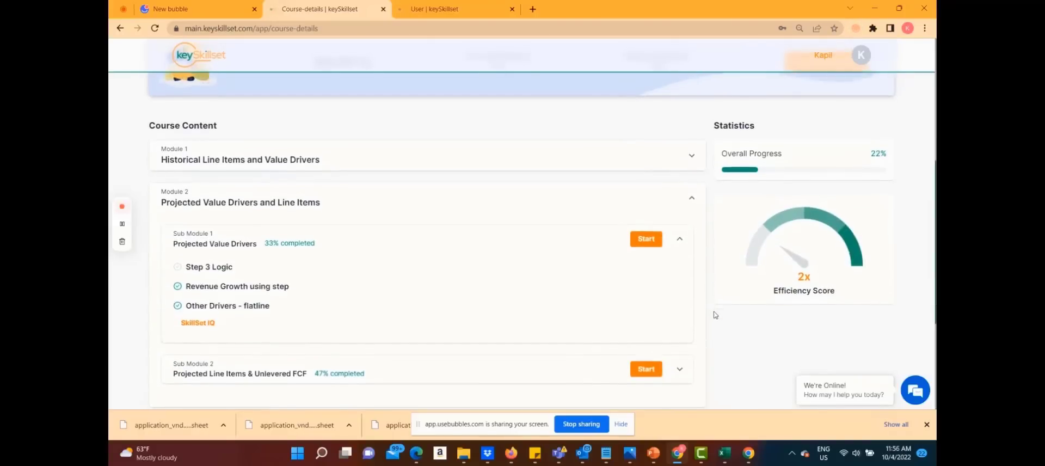
- Scroll the course page to show Projected Value Drivers at 50% and overall progress at 28%
scroll("up", 3)
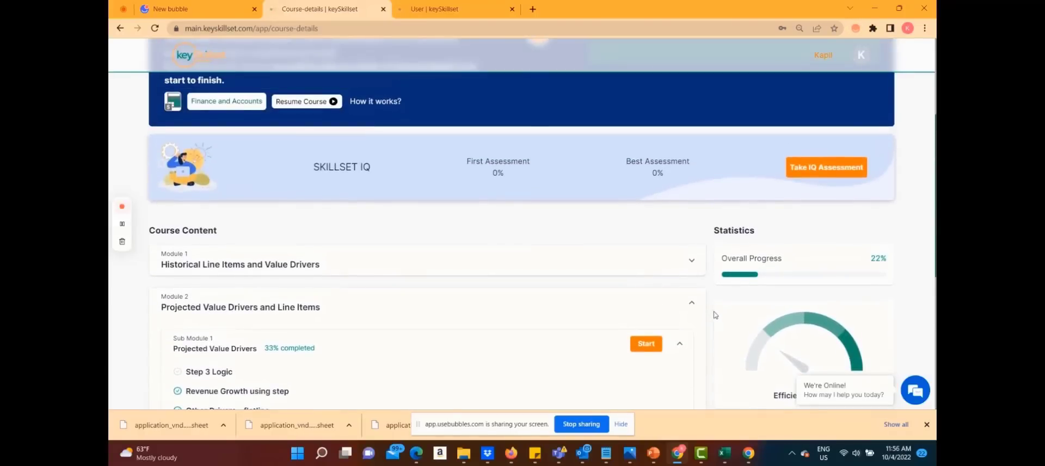
mouse_move(780, 147)
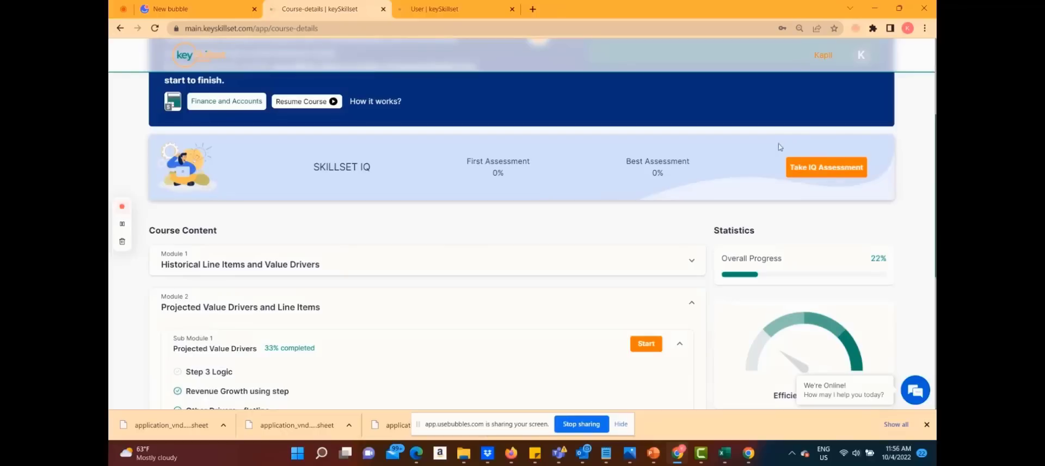
mouse_move(774, 196)
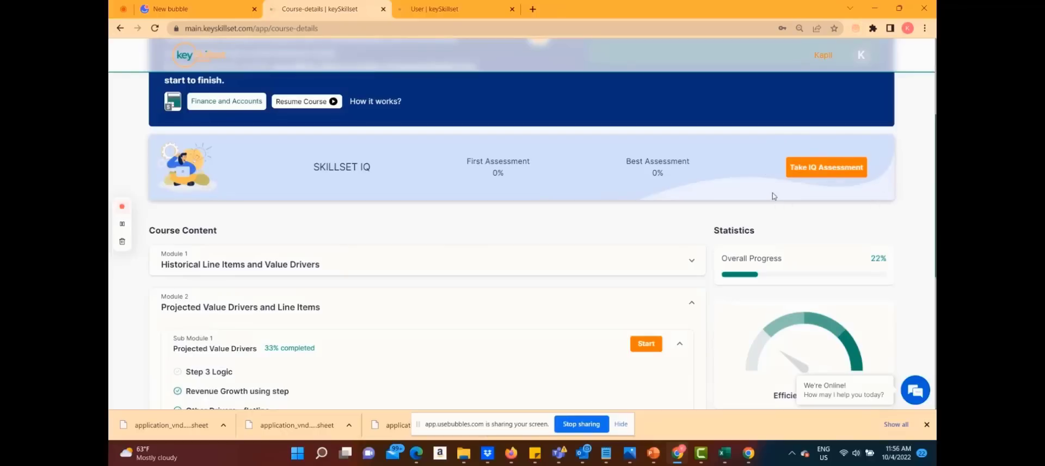
mouse_move(777, 146)
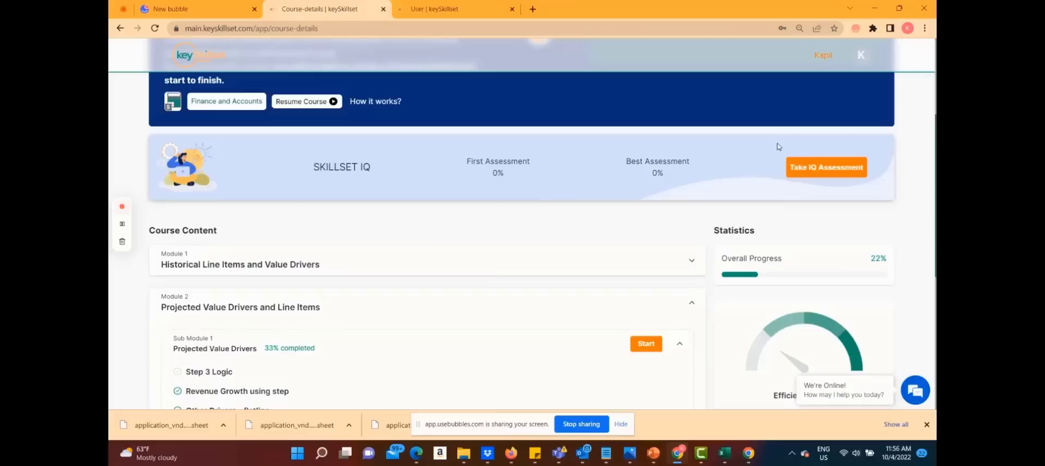
mouse_move(786, 201)
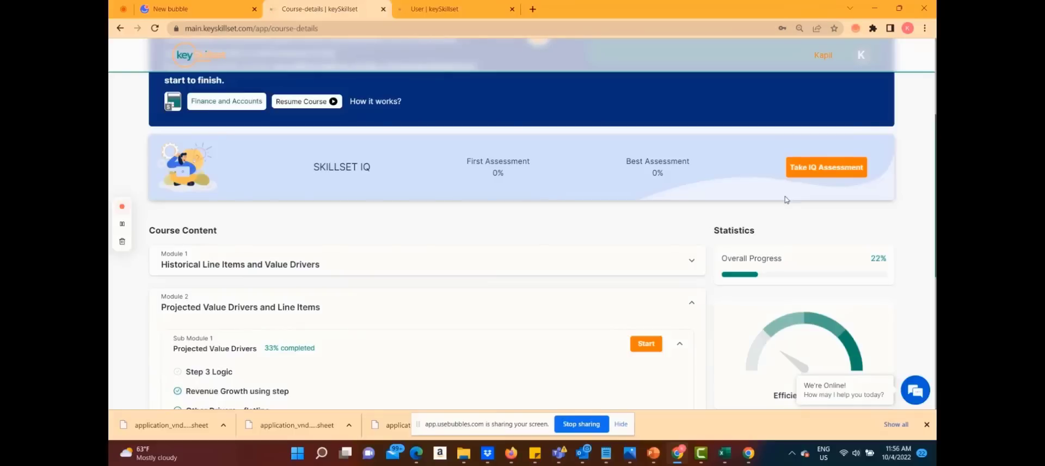
mouse_move(634, 200)
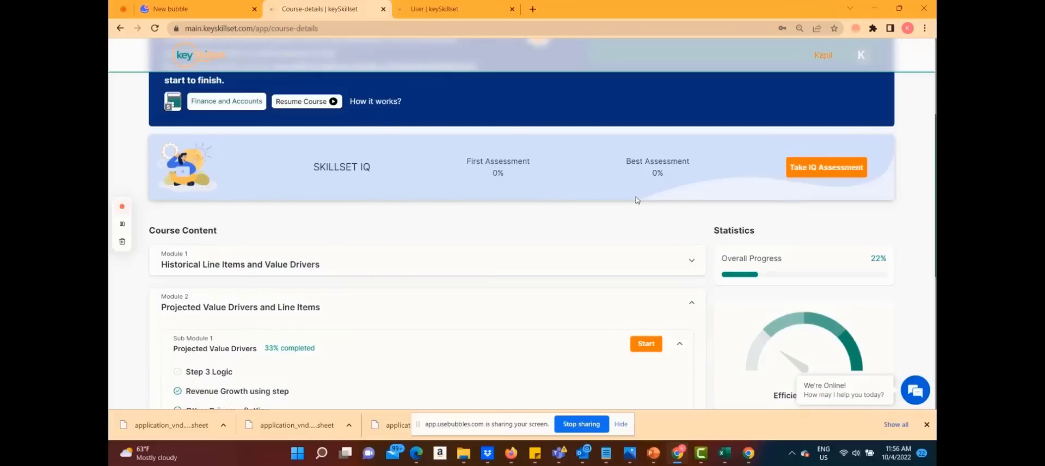
scroll("down", 3)
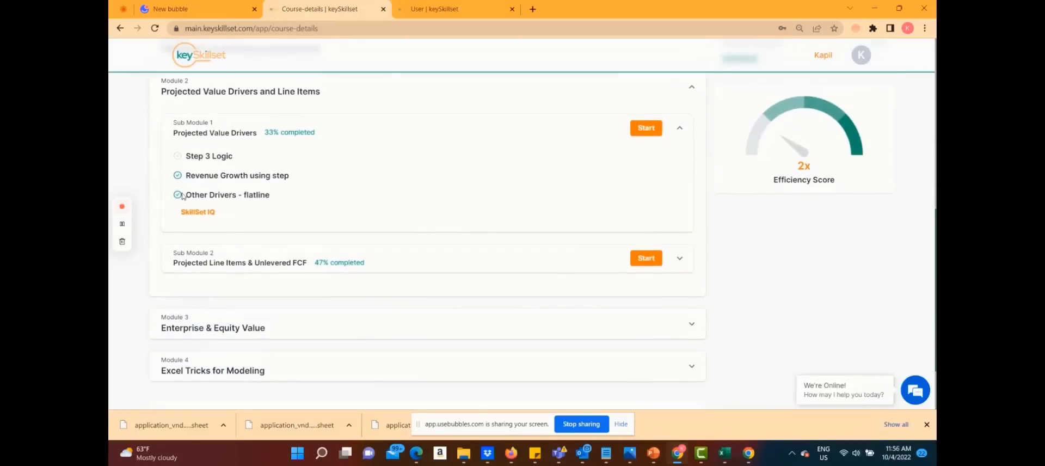
scroll("up", 3)
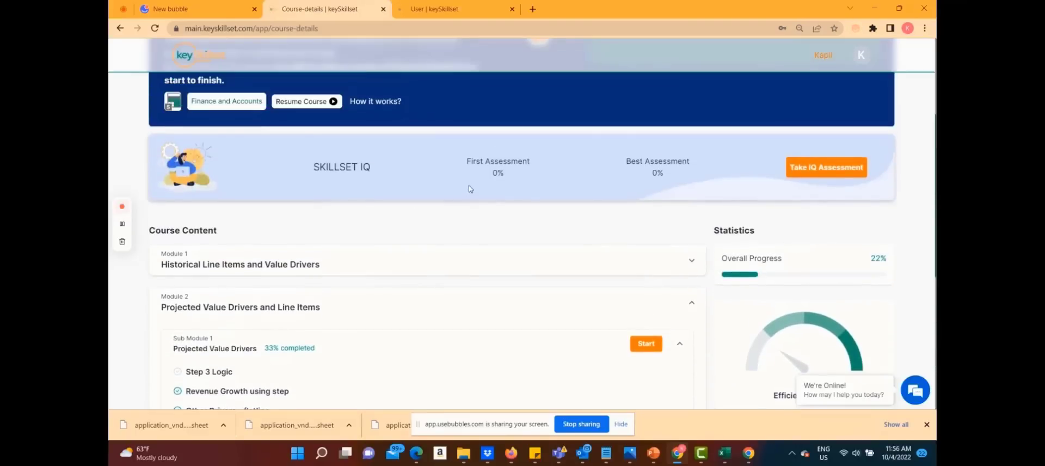
mouse_move(565, 195)
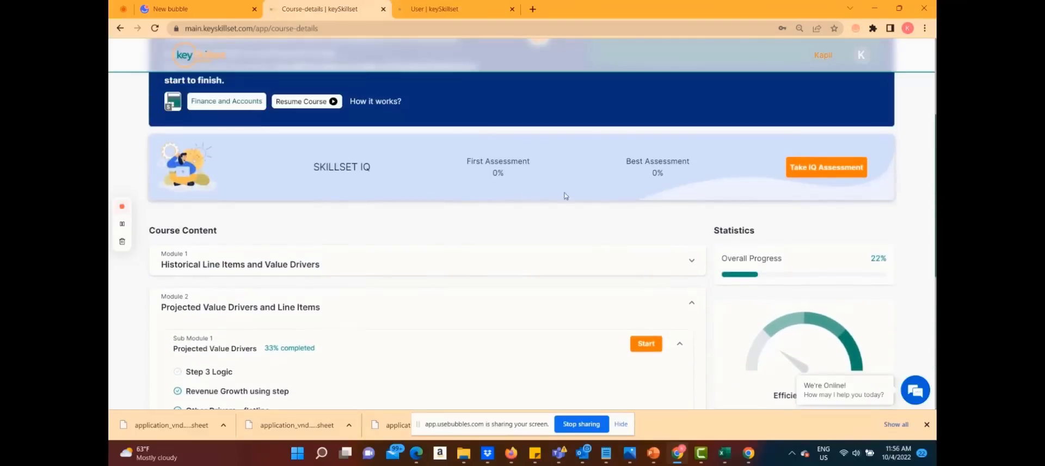
mouse_move(614, 172)
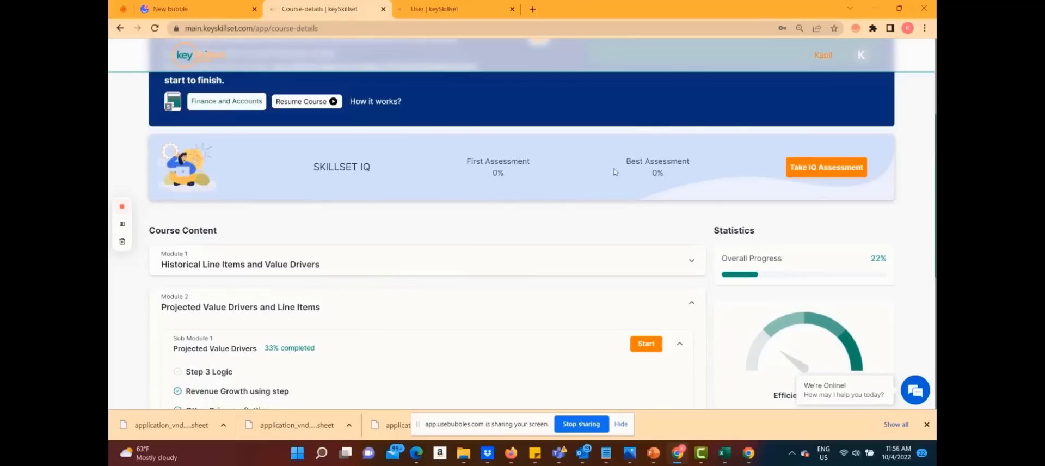
scroll("down", 3)
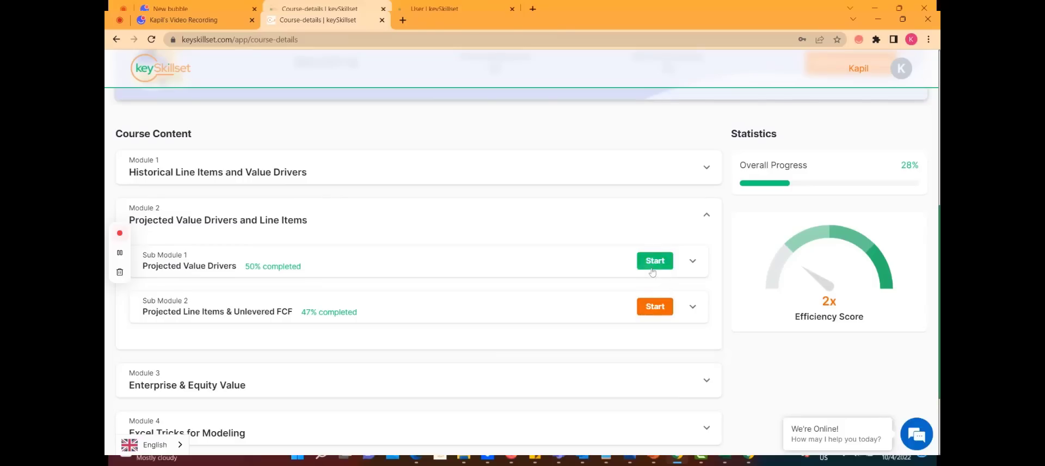
- Advance past the step 3 introduction and flatline explanation to start the exercise
left_click(654, 260)
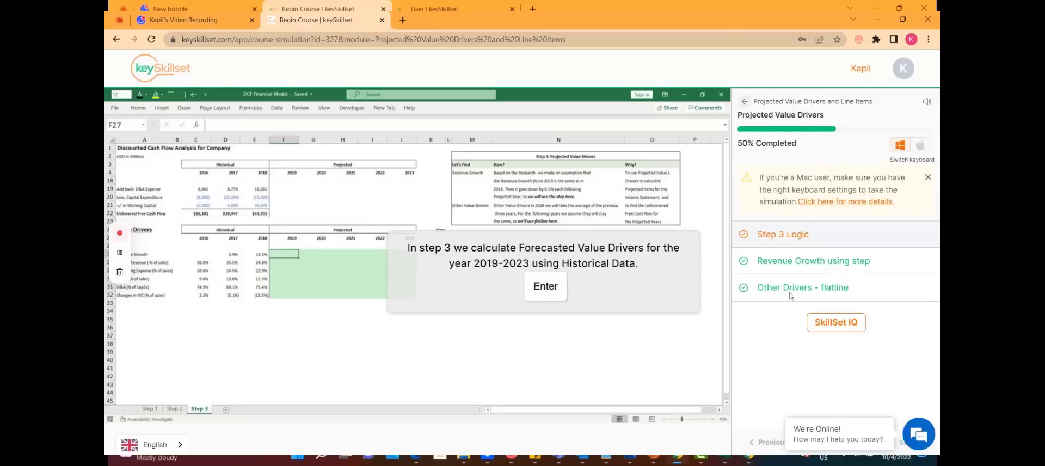
left_click(544, 287)
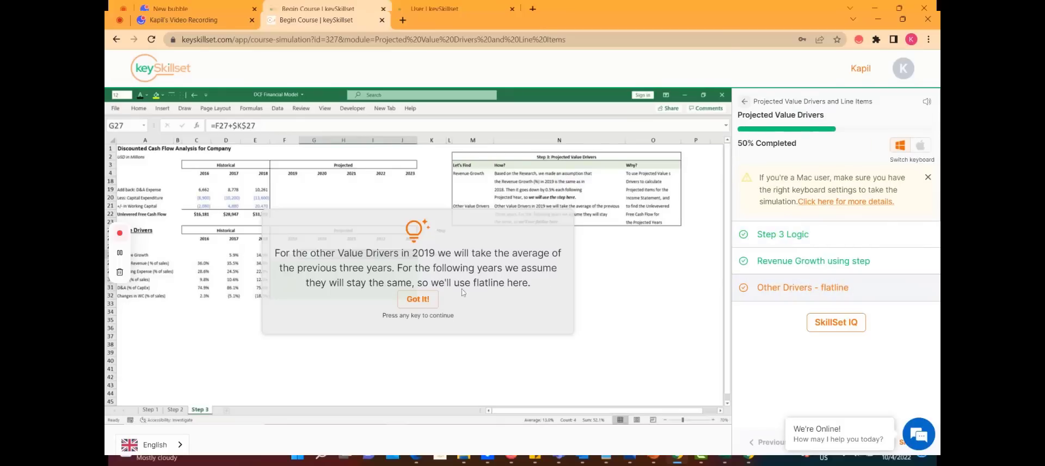
left_click(418, 298)
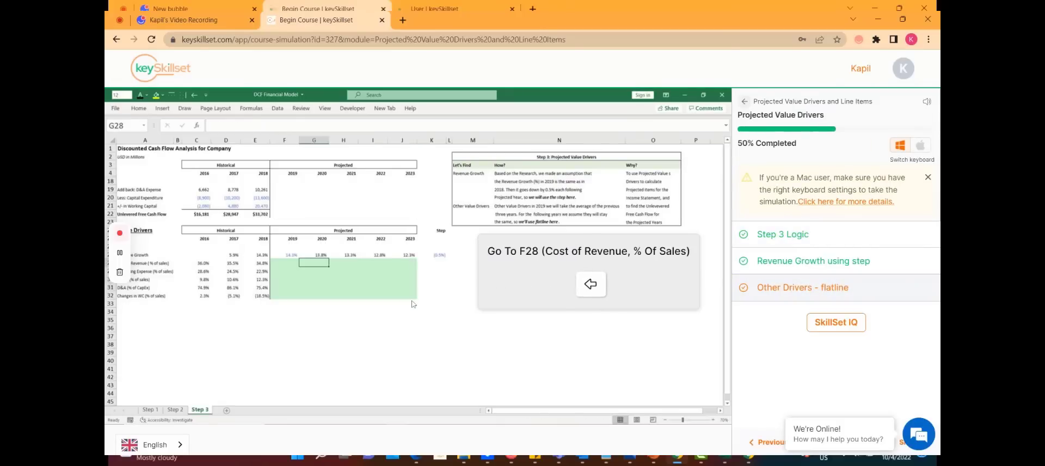
- Begin entering the =AVERAGE formula for cost of revenue in the 2019 cell F28
type("=AV")
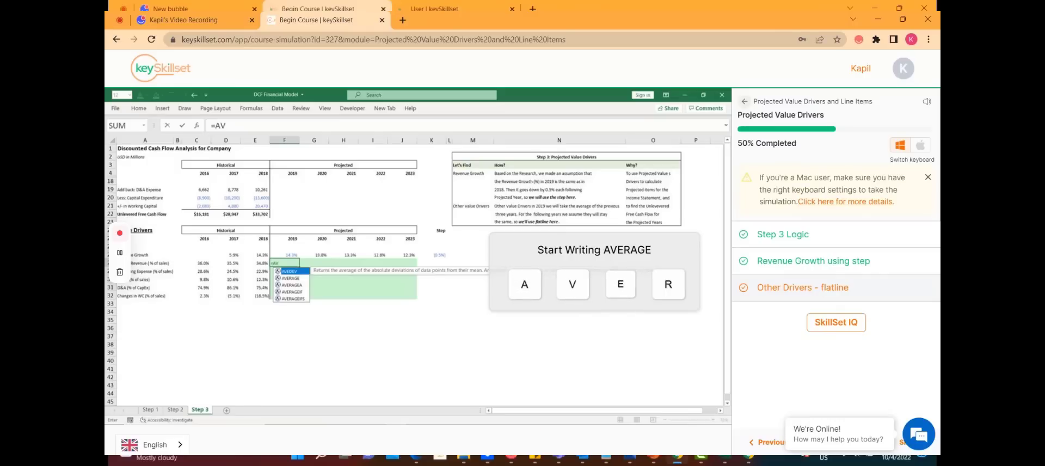
type("ERAGE(C28:E28")
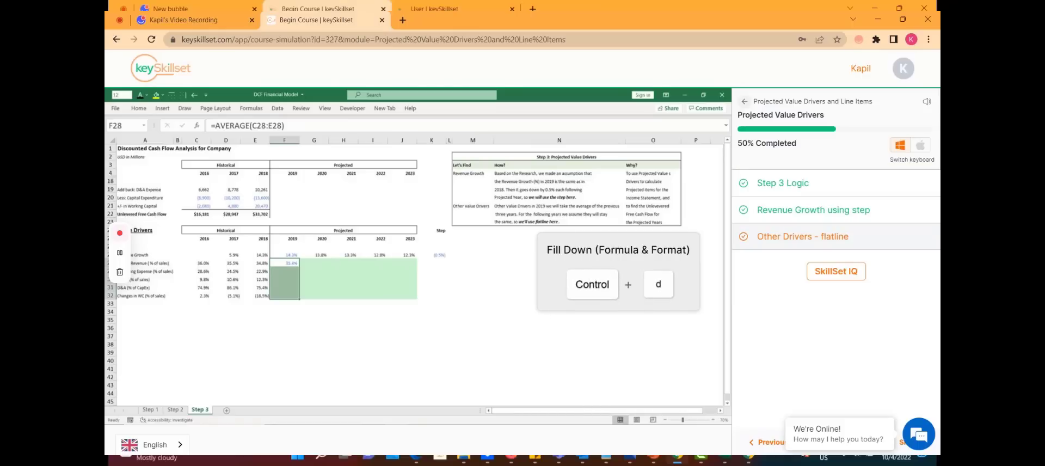
- Fill the average down F28:F32, set G28 to =F28, and carry it across G28:J32 with Ctrl+D
key("ctrl+d")
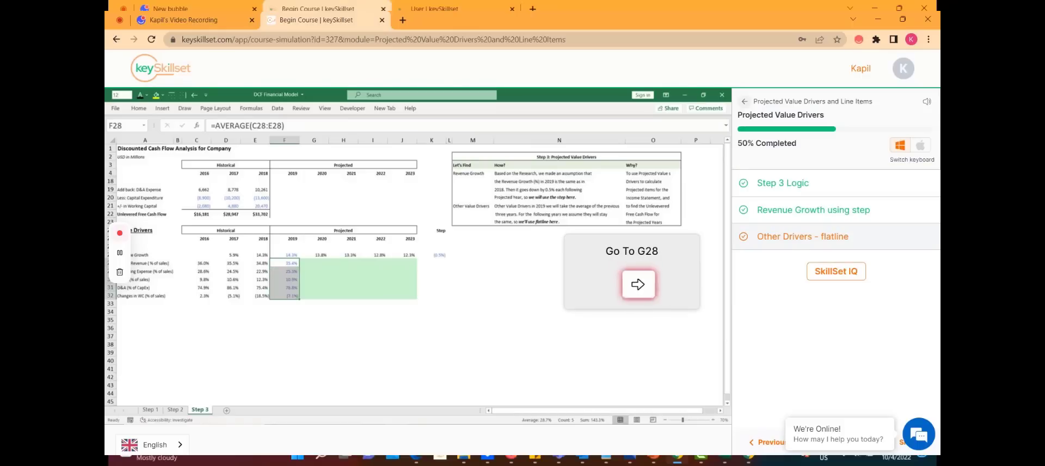
left_click(637, 284)
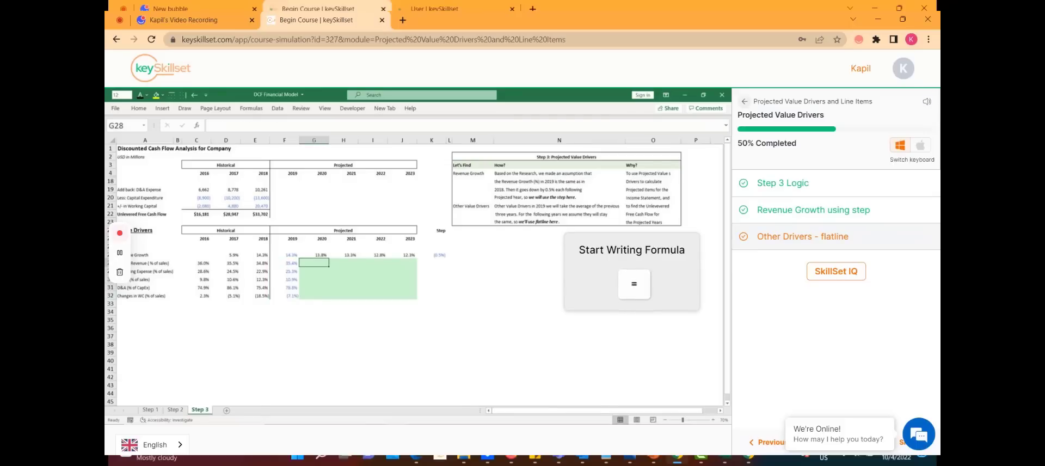
type("=F28")
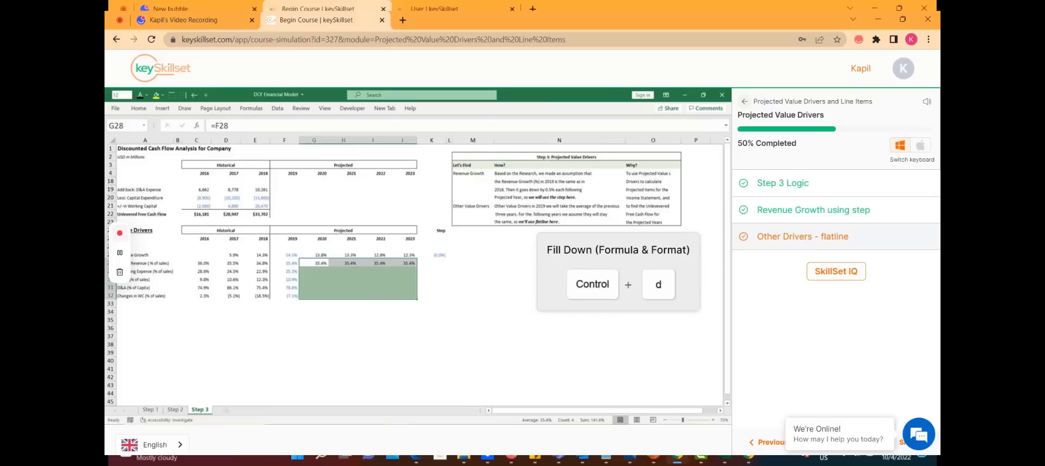
key("ctrl+d")
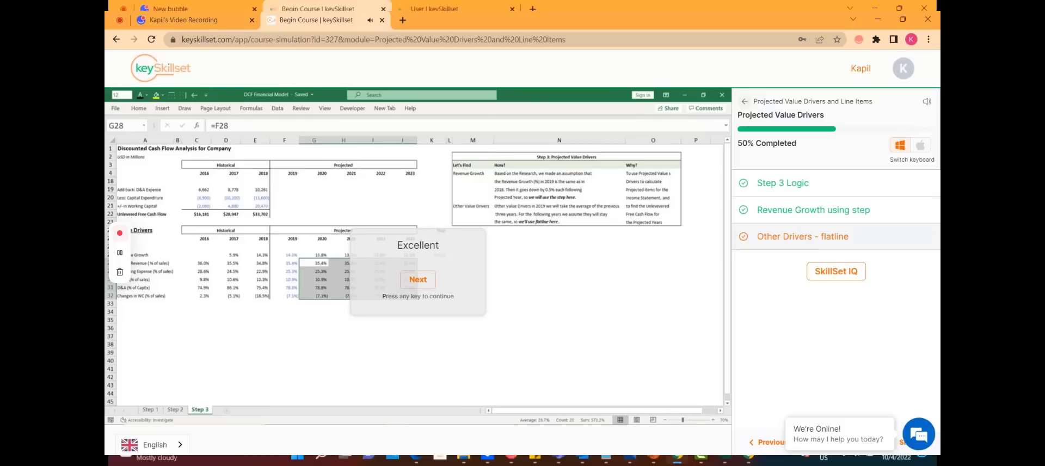
- Continue past the Excellent prompt and start the Projected Value Drivers Skillset IQ assessment
left_click(417, 279)
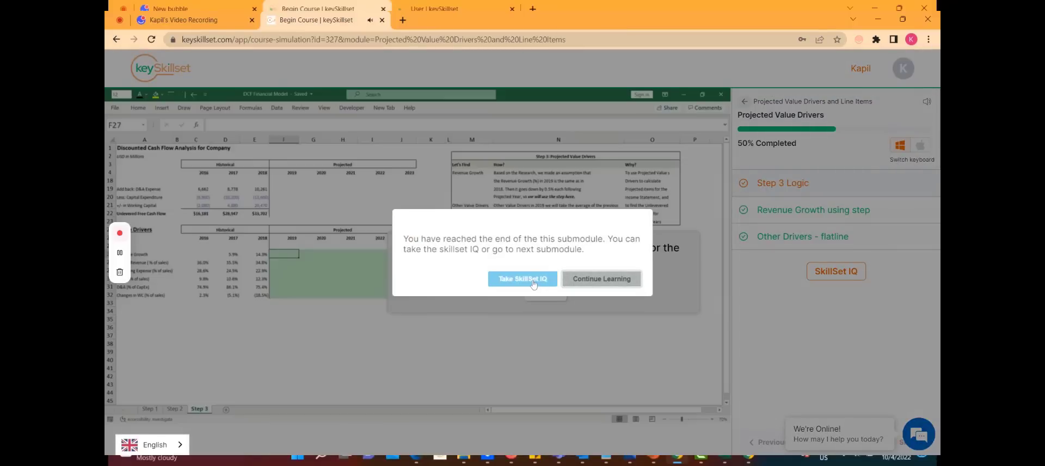
left_click(522, 278)
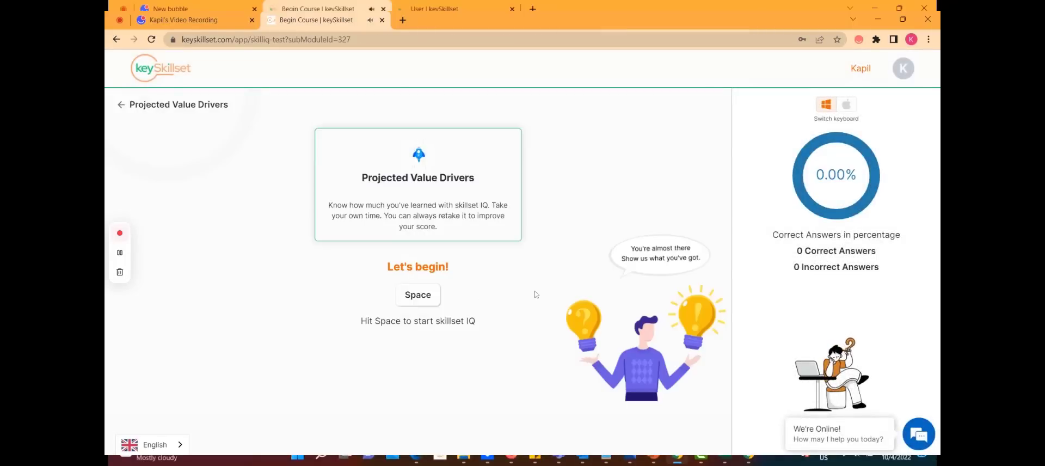
key("space")
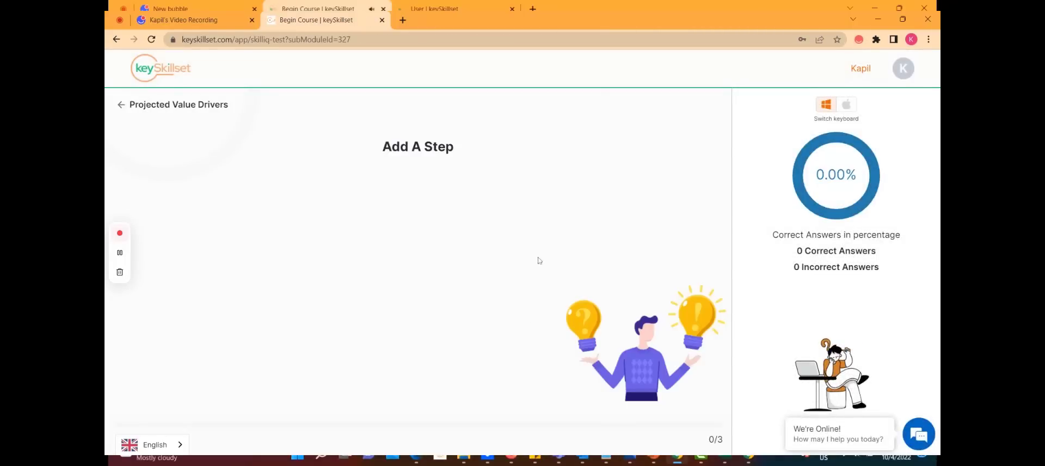
mouse_move(468, 250)
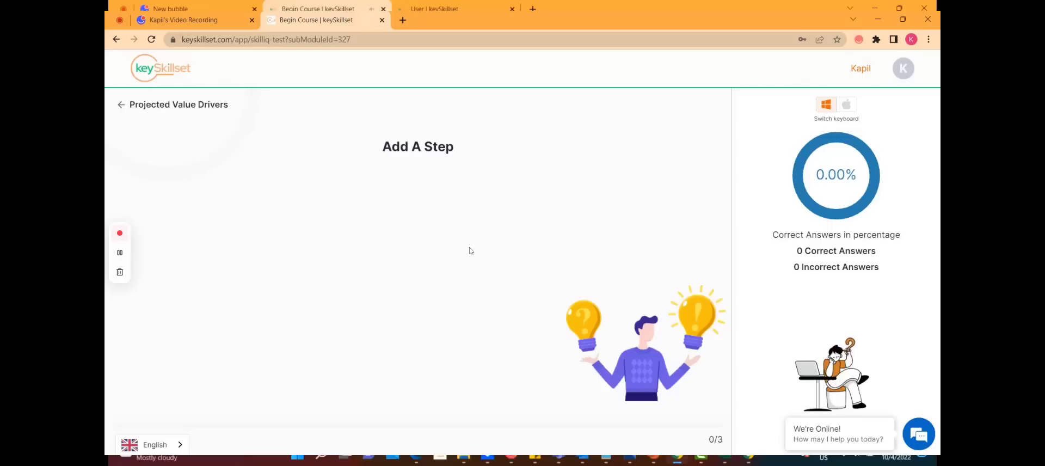
mouse_move(539, 298)
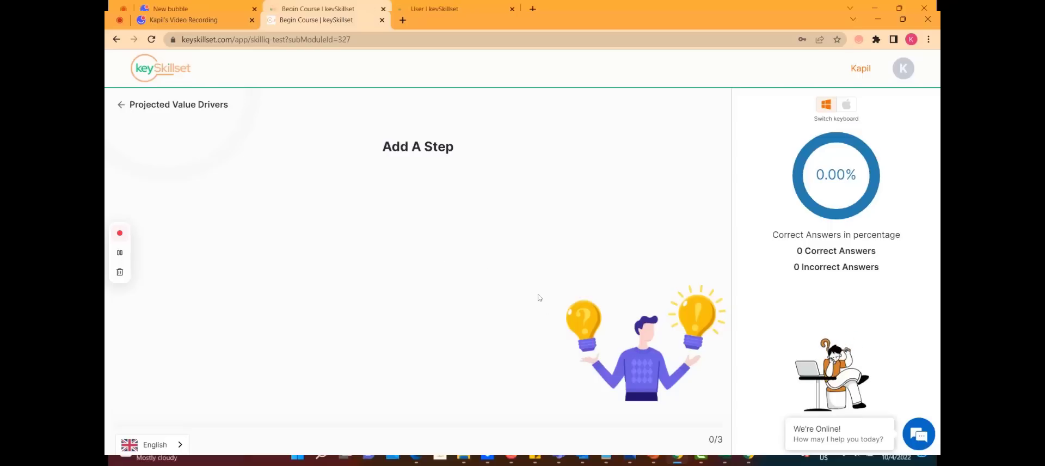
mouse_move(572, 432)
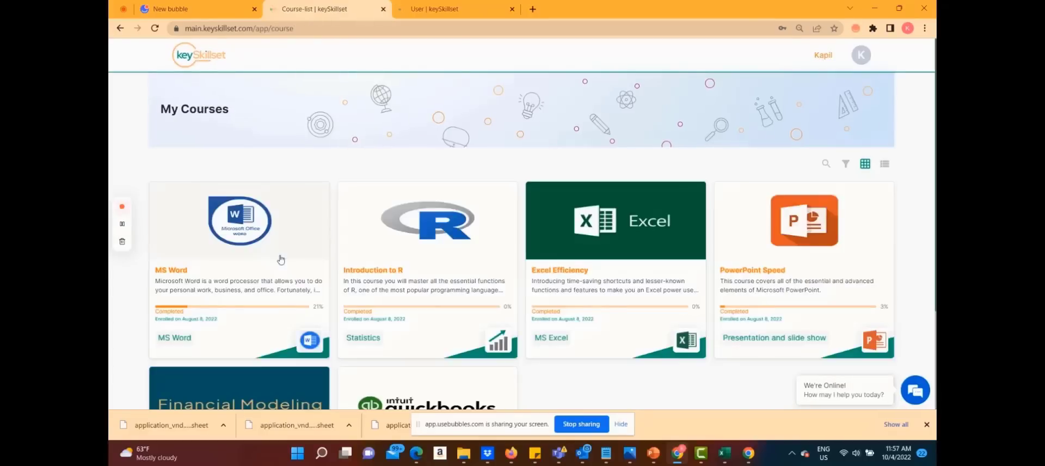
- Open the Financial Modeling course and view its Case Study spreadsheet
left_click(238, 387)
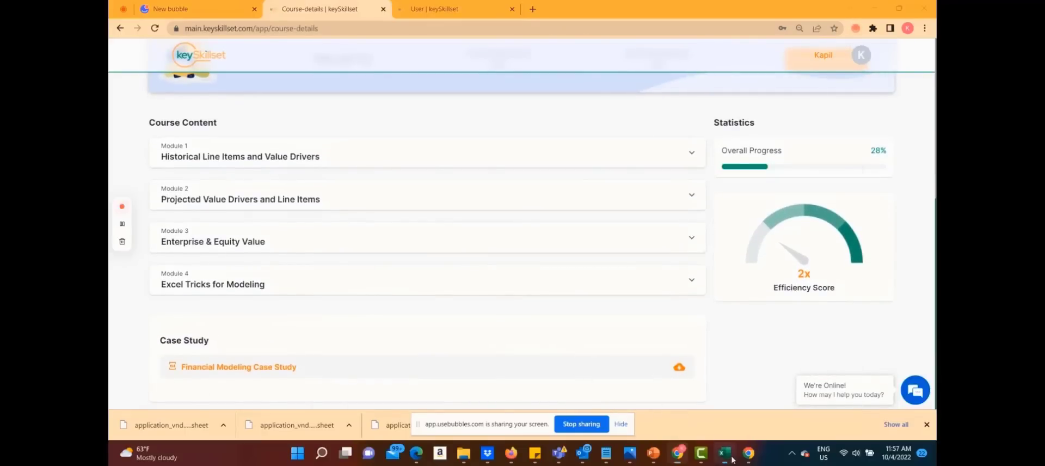
left_click(723, 458)
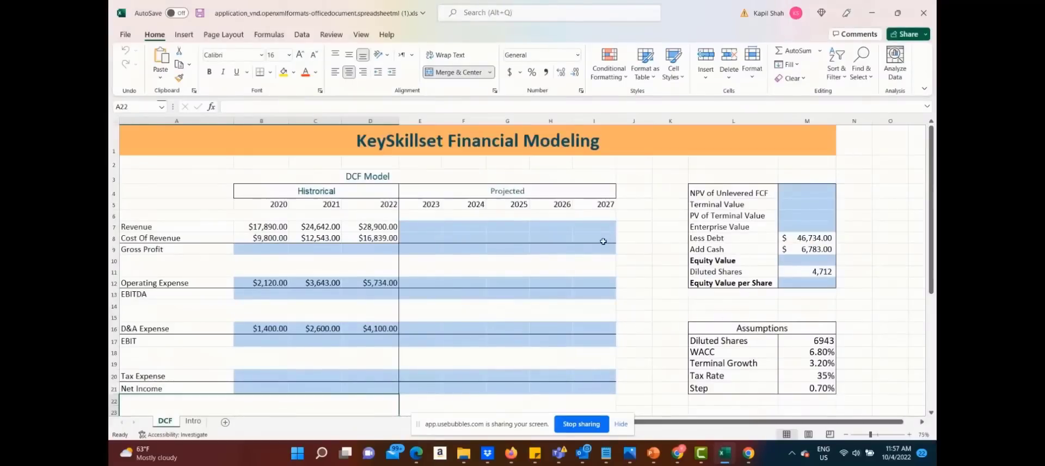
scroll("down", 3)
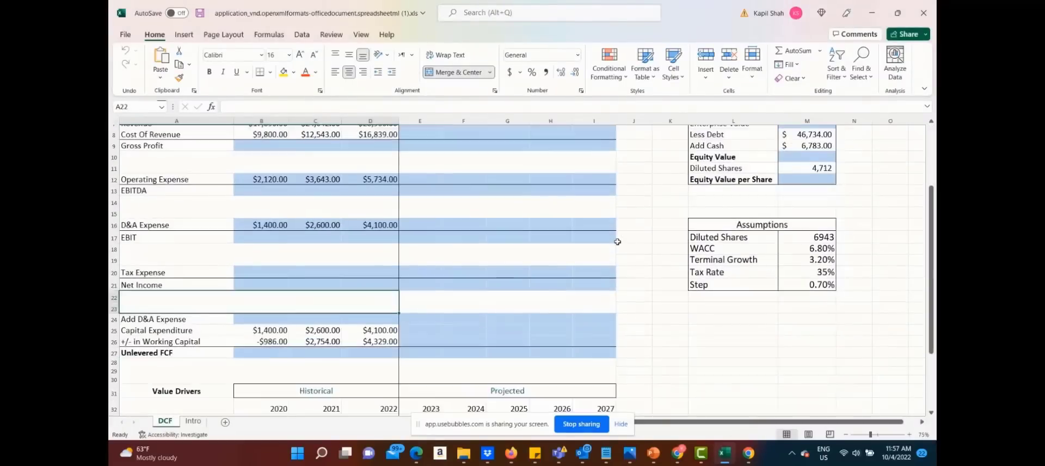
- Return to the course page and switch over to the admin dashboard
left_click(749, 458)
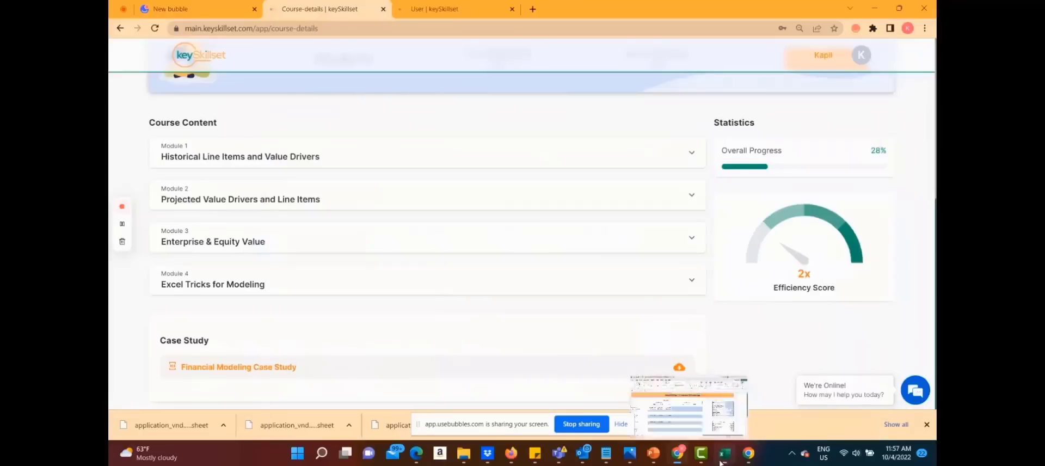
scroll("up", 3)
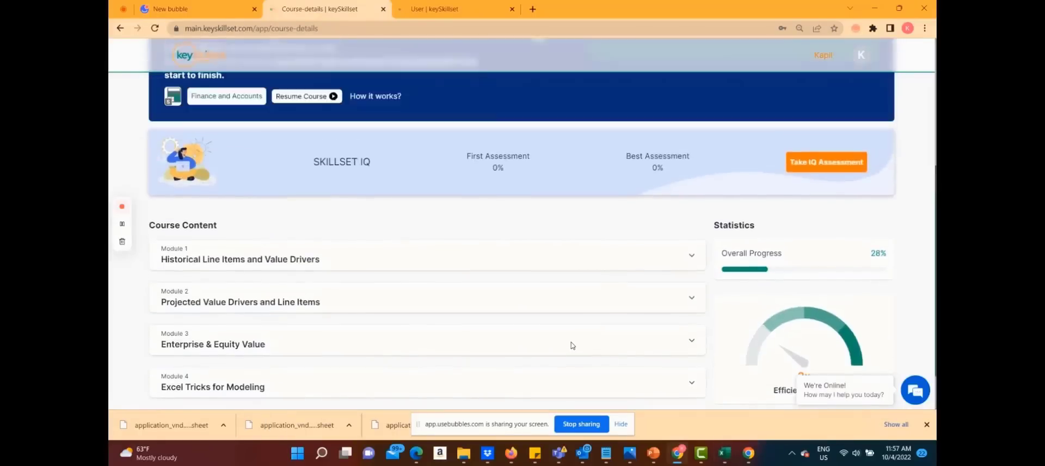
left_click(458, 9)
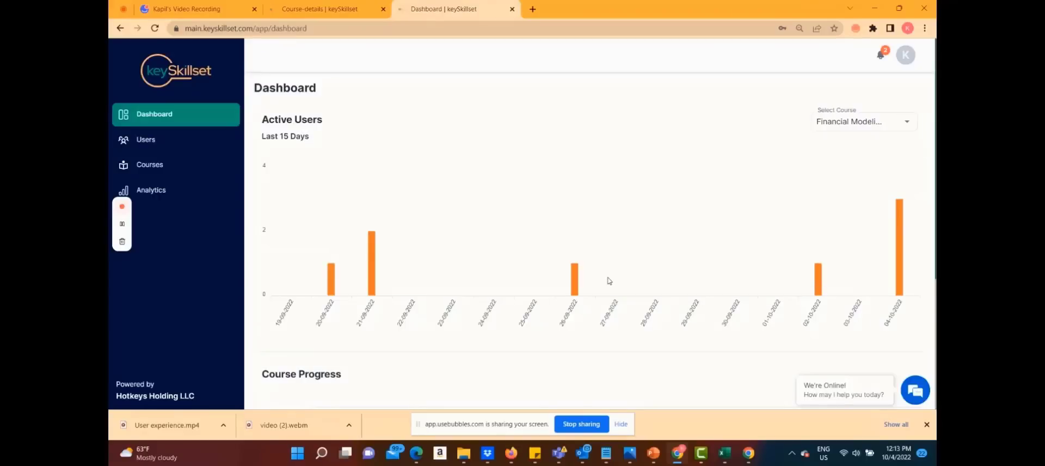
mouse_move(699, 242)
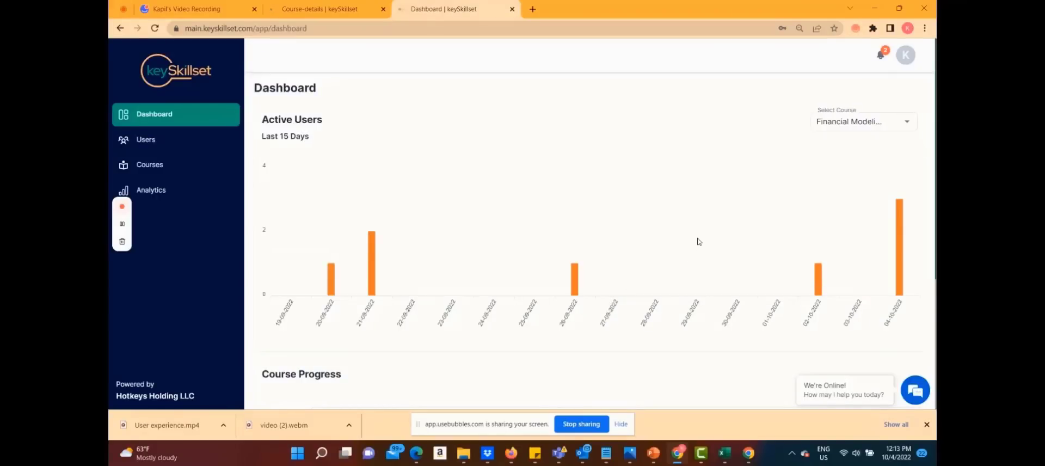
mouse_move(708, 117)
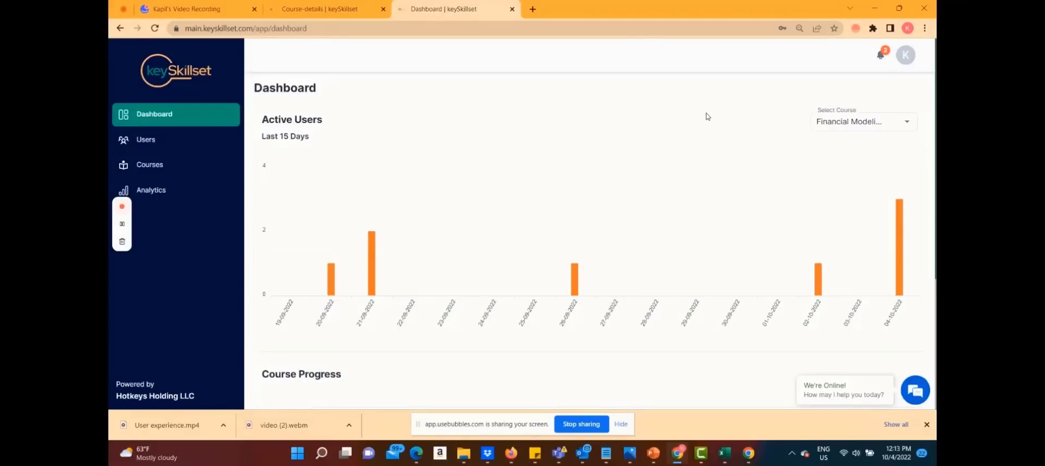
- Review the dashboard's activity and course progress charts, then go to the Users list
scroll("down", 3)
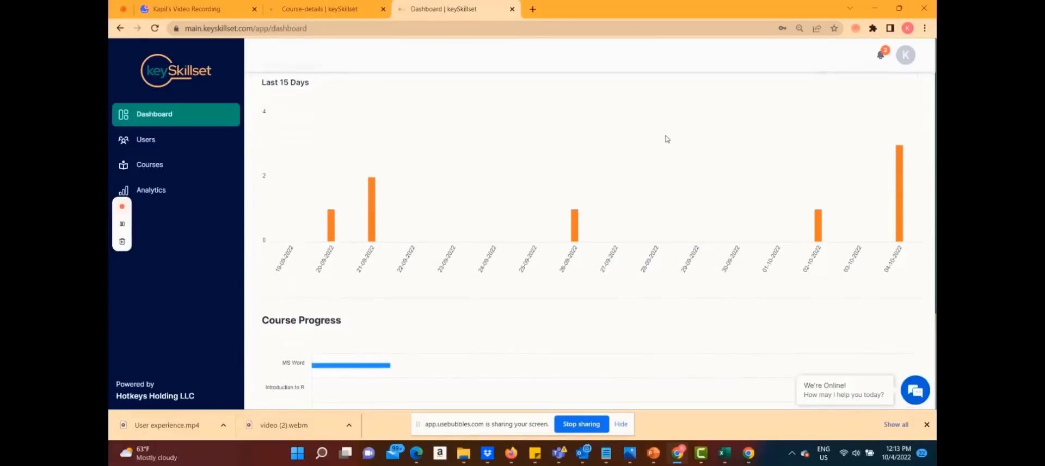
scroll("up", 3)
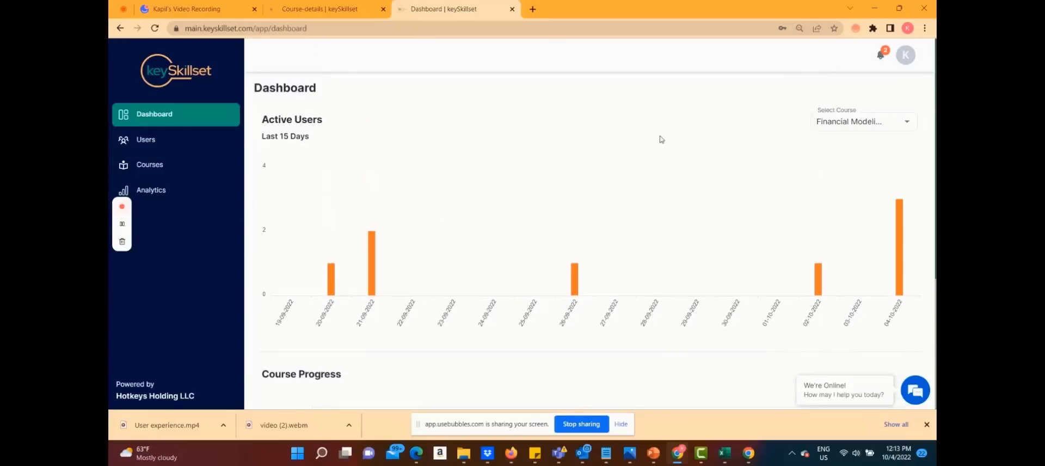
mouse_move(886, 160)
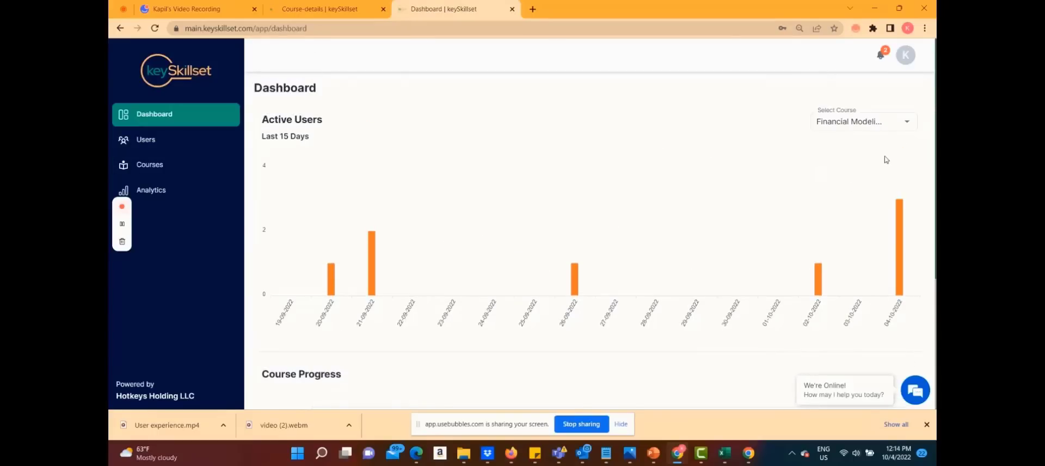
mouse_move(830, 165)
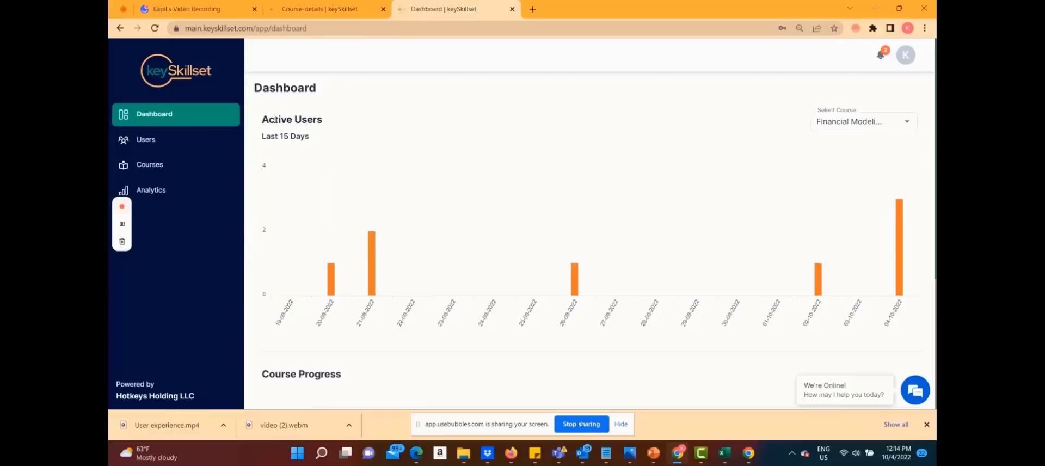
scroll("down", 3)
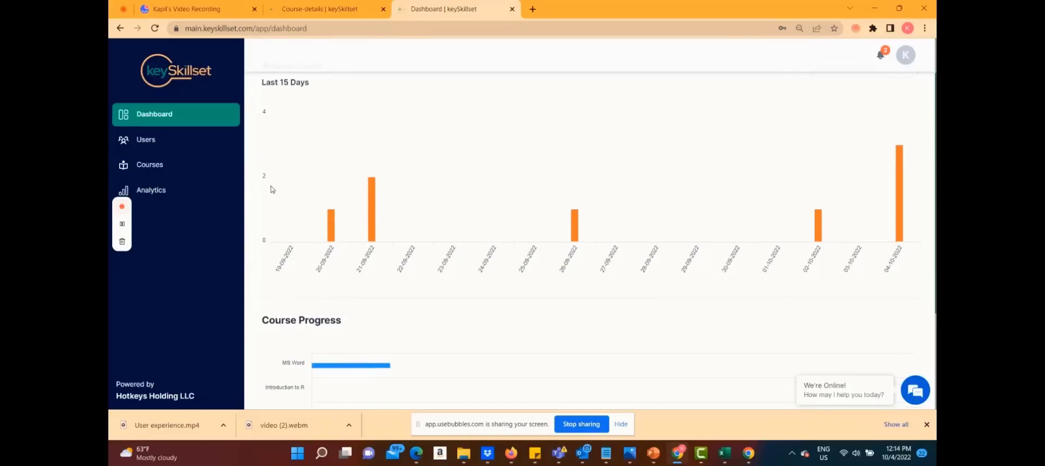
scroll("up", 3)
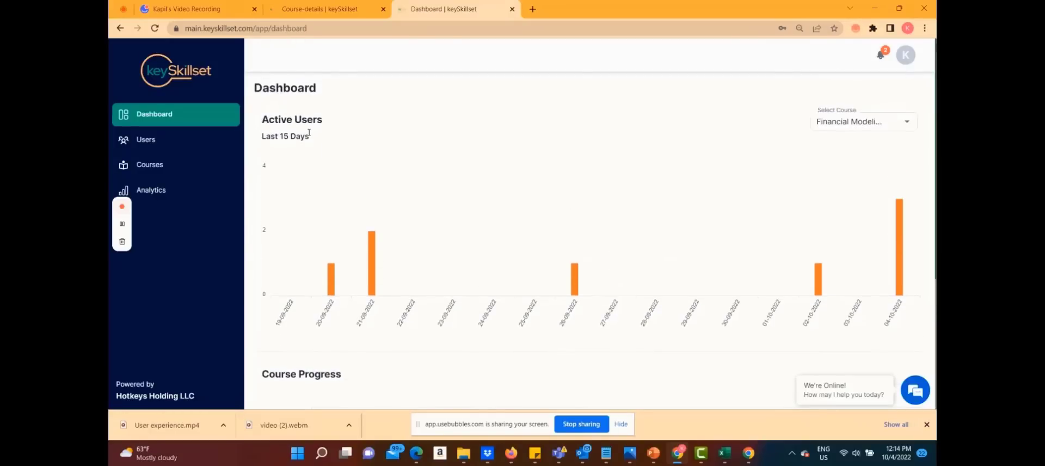
mouse_move(333, 158)
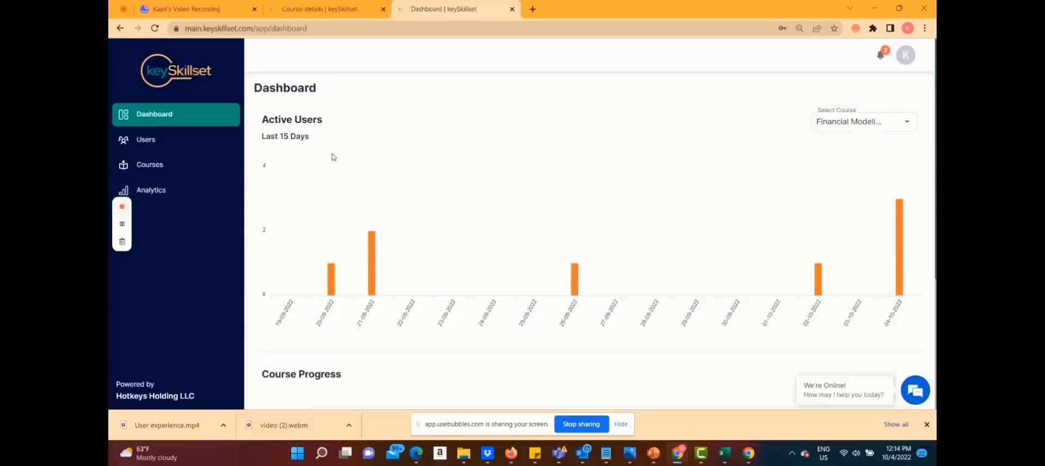
scroll("down", 3)
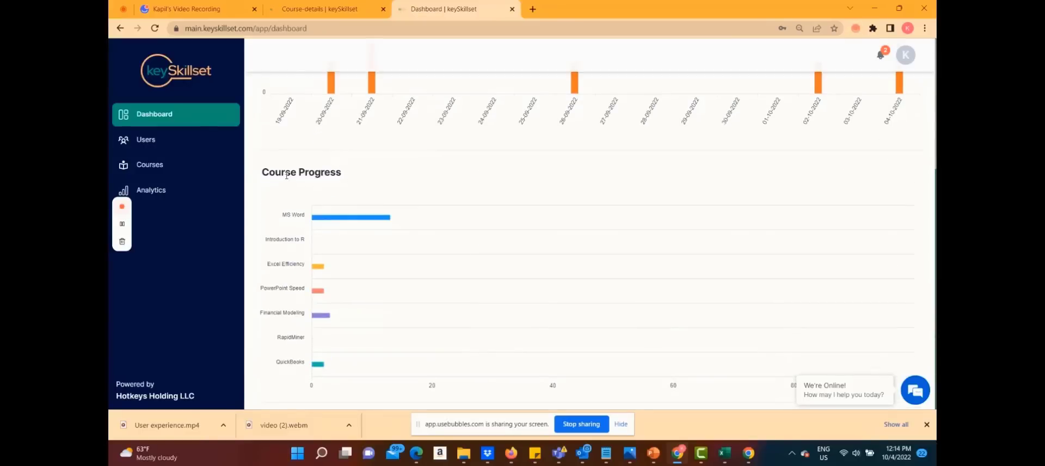
mouse_move(420, 207)
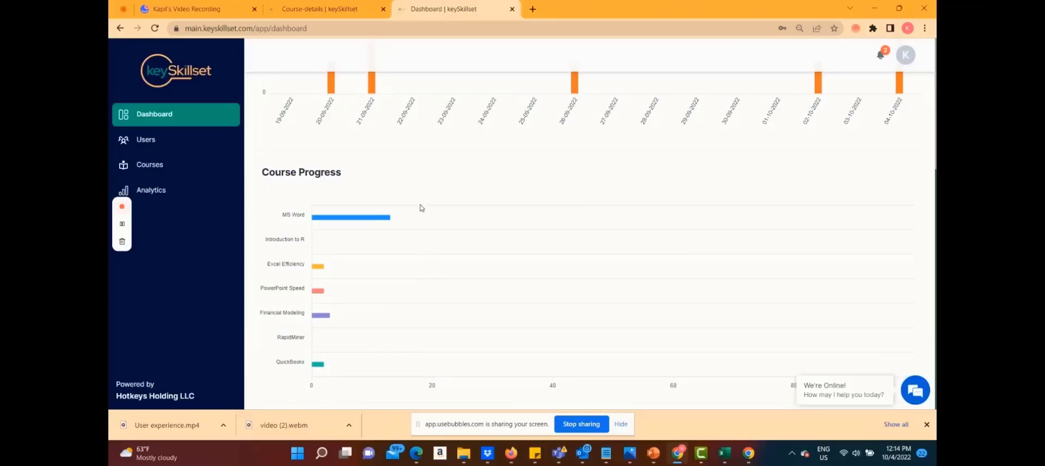
mouse_move(399, 193)
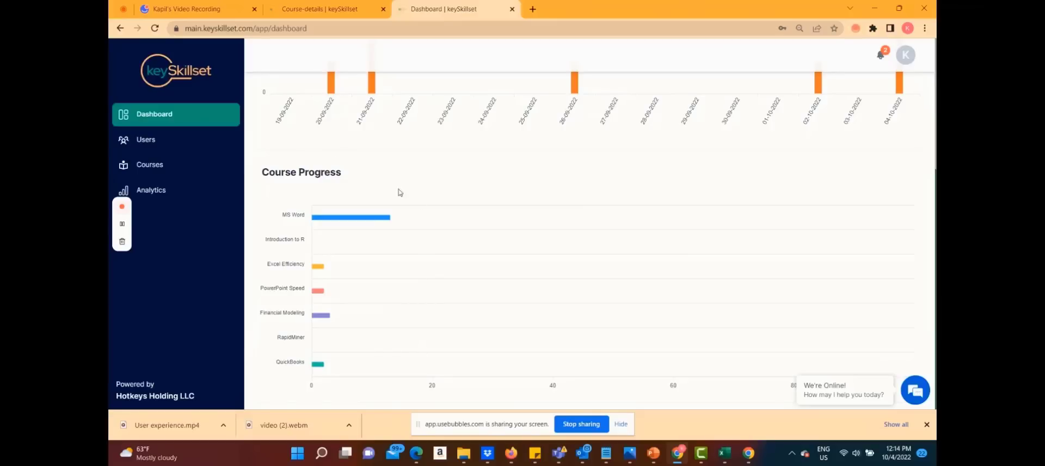
scroll("up", 3)
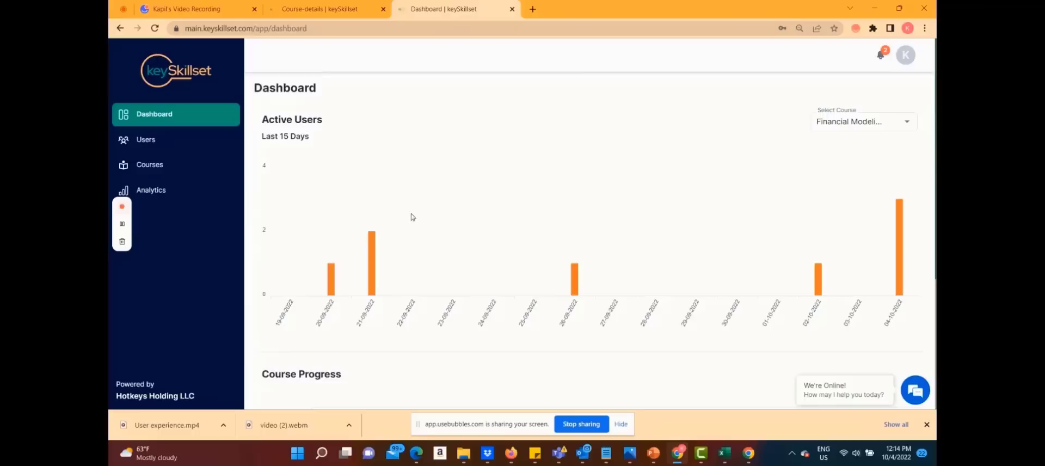
left_click(145, 139)
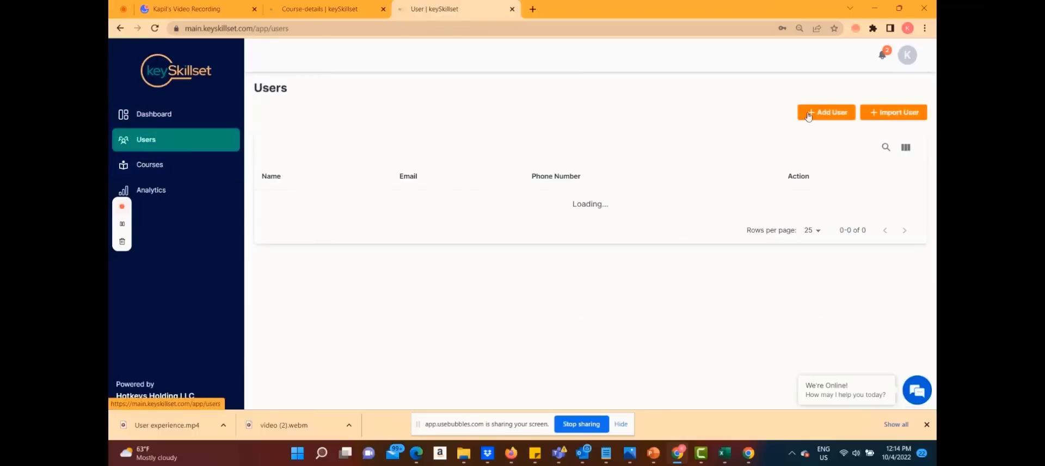
- Bring up and dismiss the Import User dialog, then go to the Courses catalogue
left_click(825, 112)
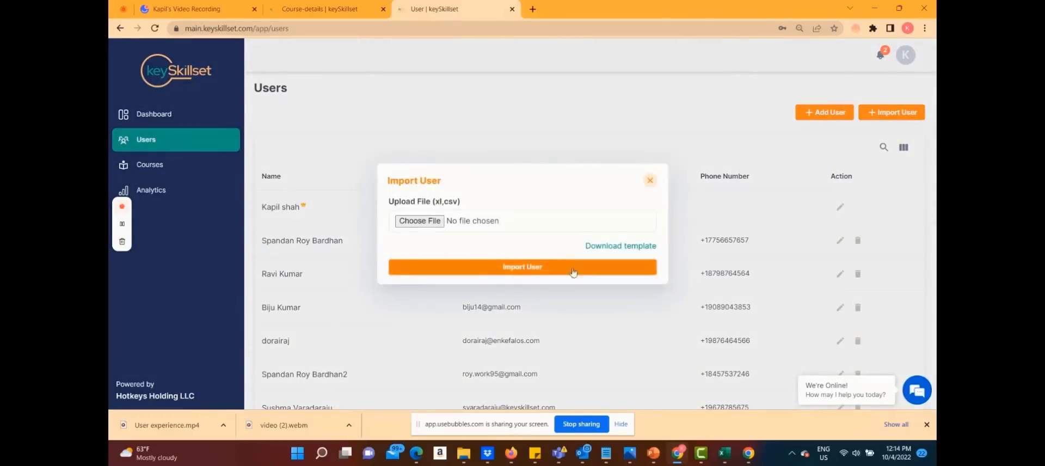
left_click(149, 165)
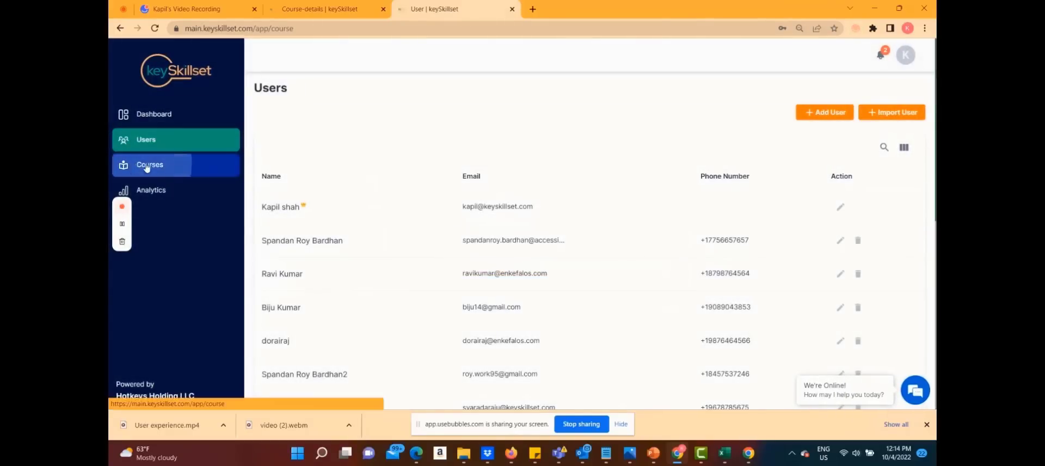
left_click(149, 165)
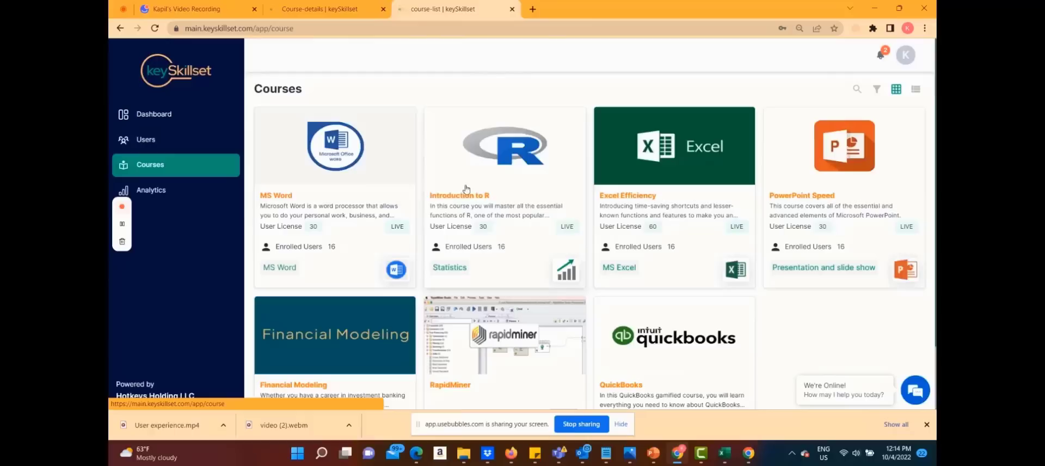
- Open the Financial Modeling course and view its Enrolled Users with contact details and last login
left_click(468, 187)
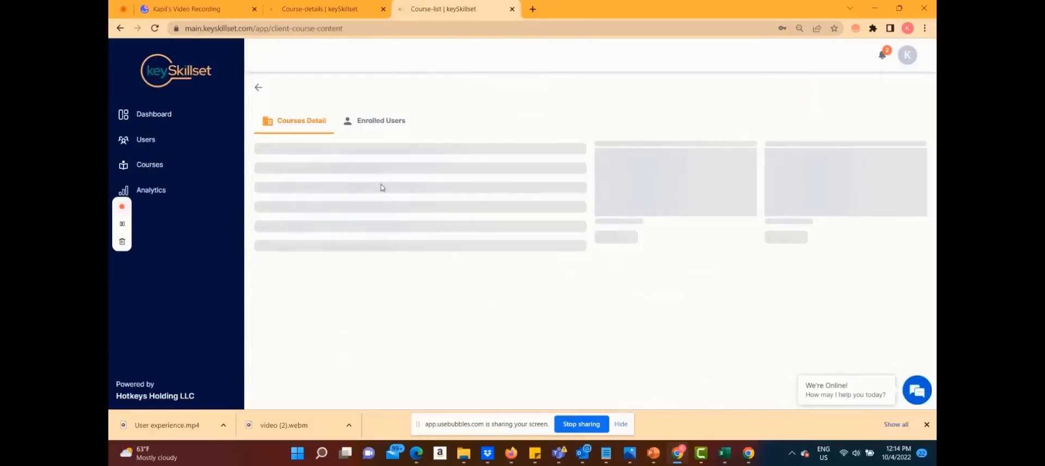
left_click(381, 121)
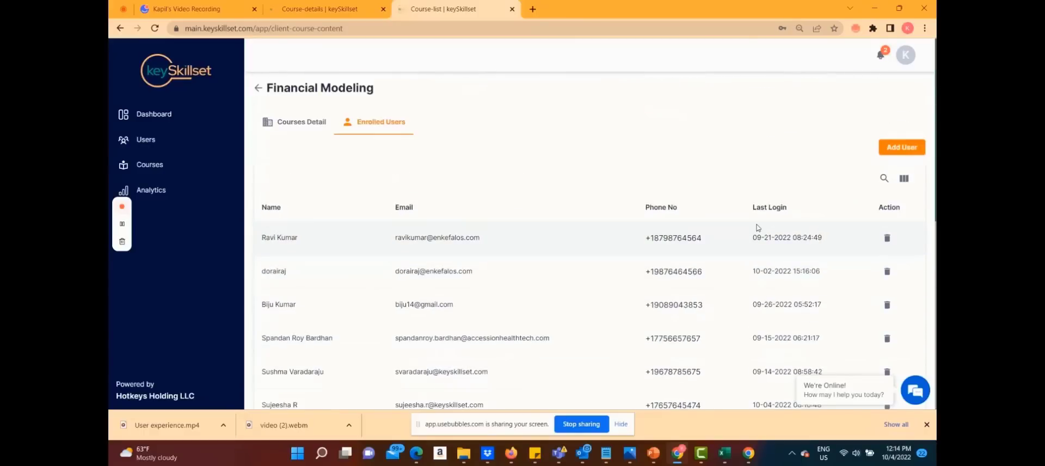
mouse_move(766, 360)
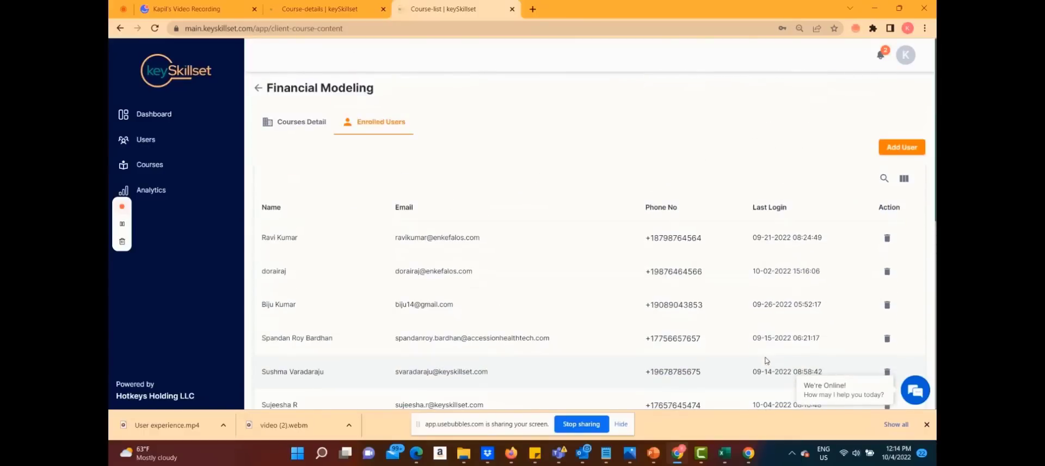
left_click(150, 190)
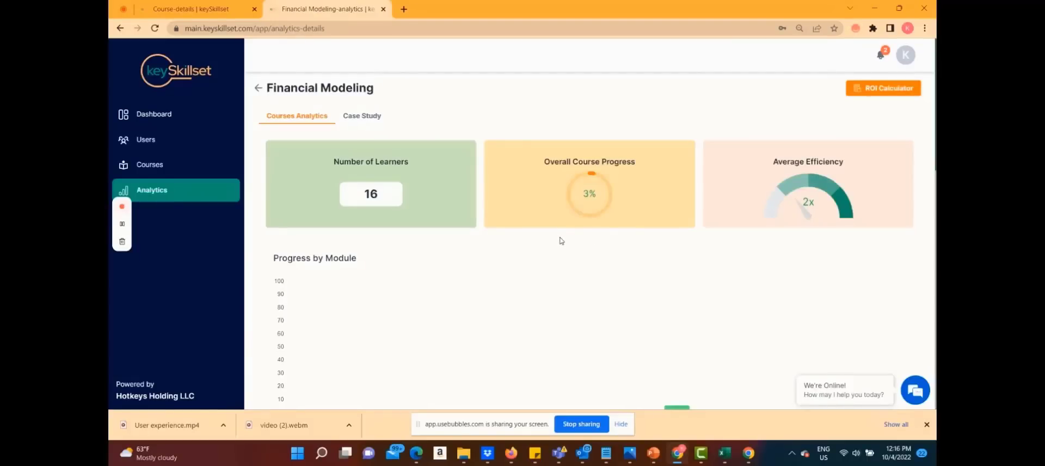
mouse_move(499, 231)
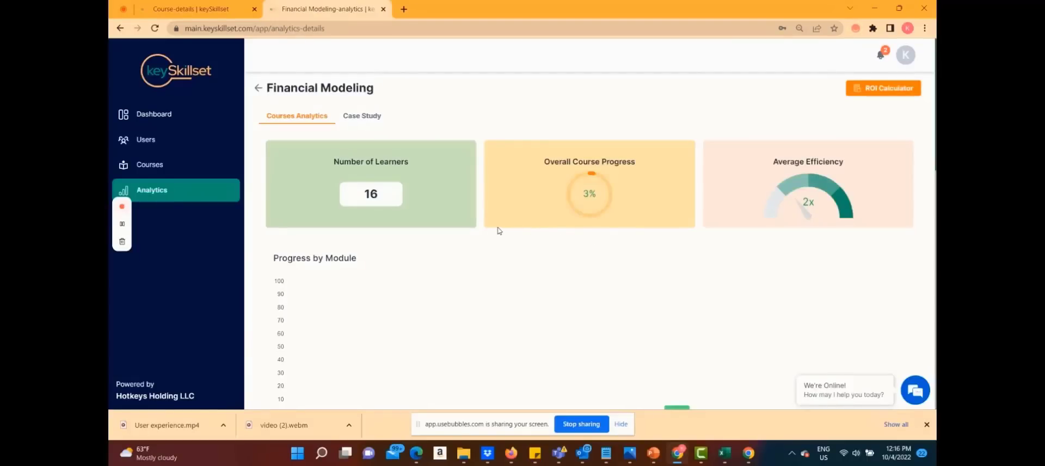
mouse_move(409, 232)
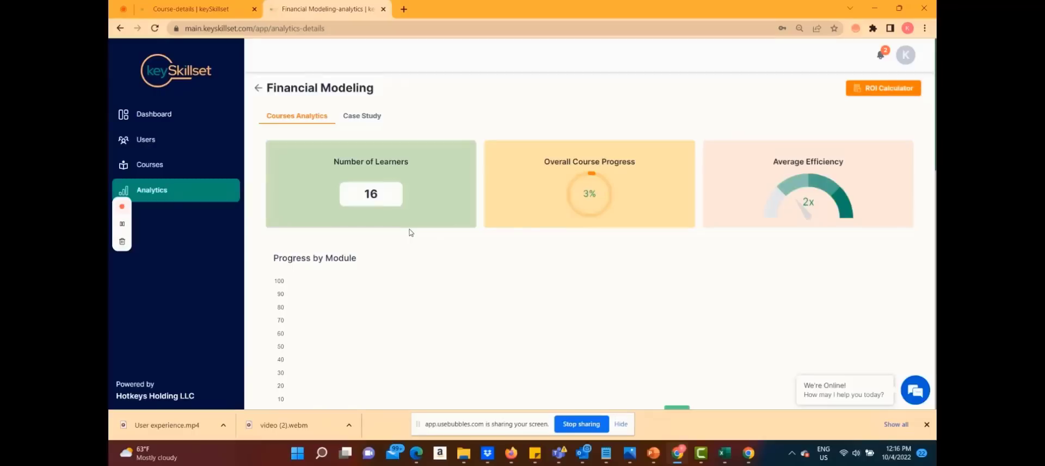
mouse_move(692, 221)
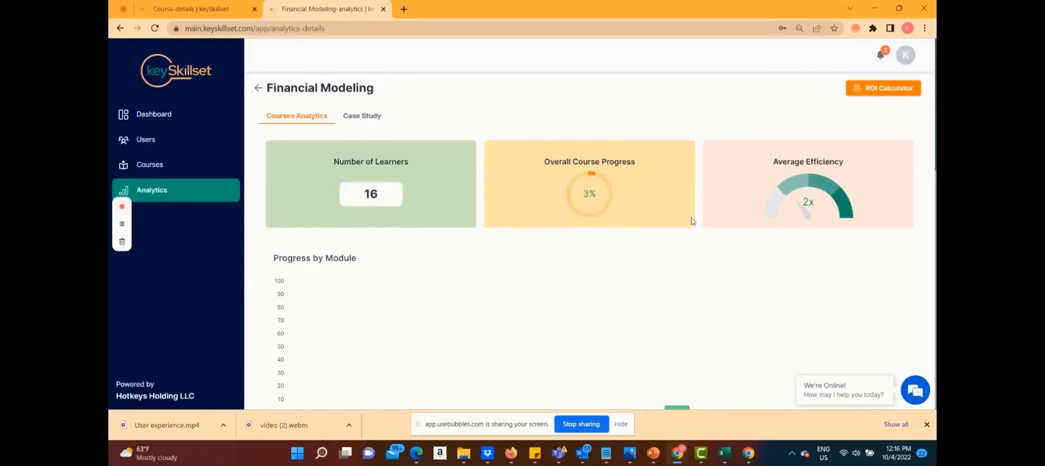
mouse_move(827, 159)
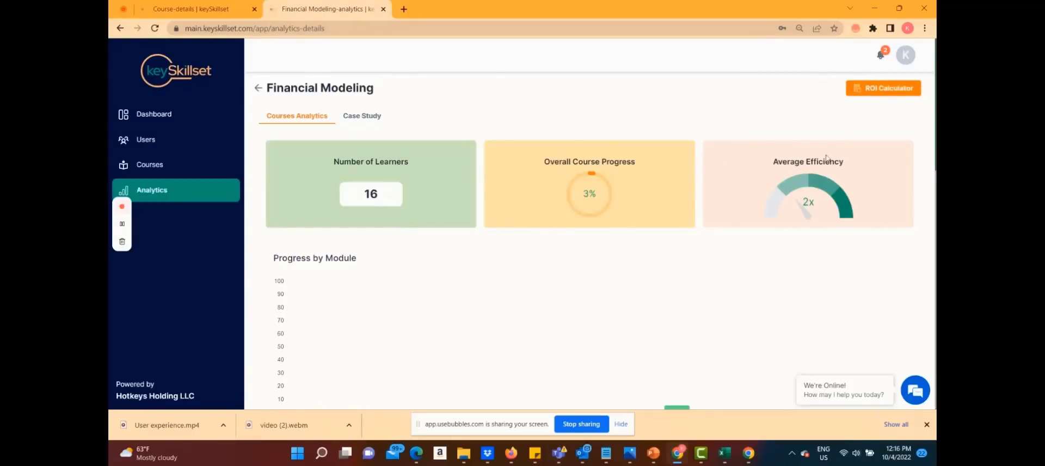
mouse_move(873, 179)
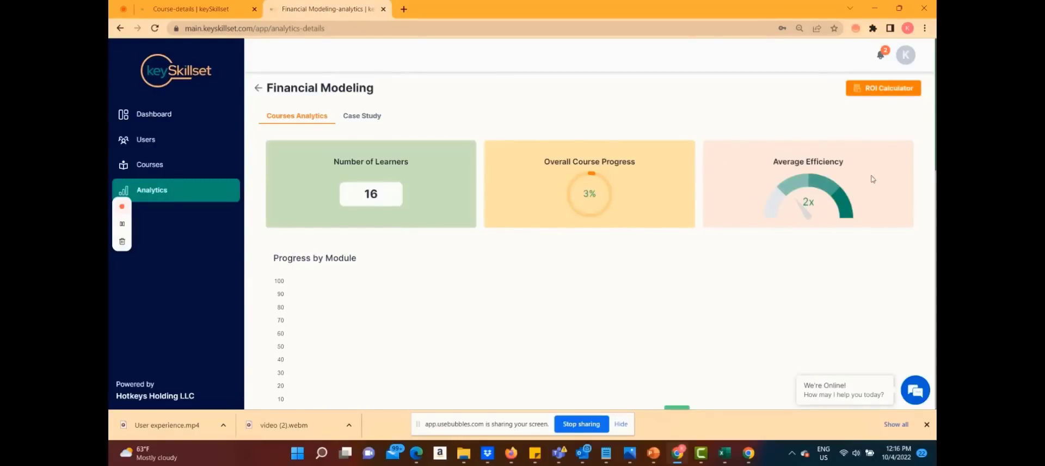
- Expand Kapil's progress by module, including Historical Line Items and Projected Value Drivers lesson status
scroll("down", 3)
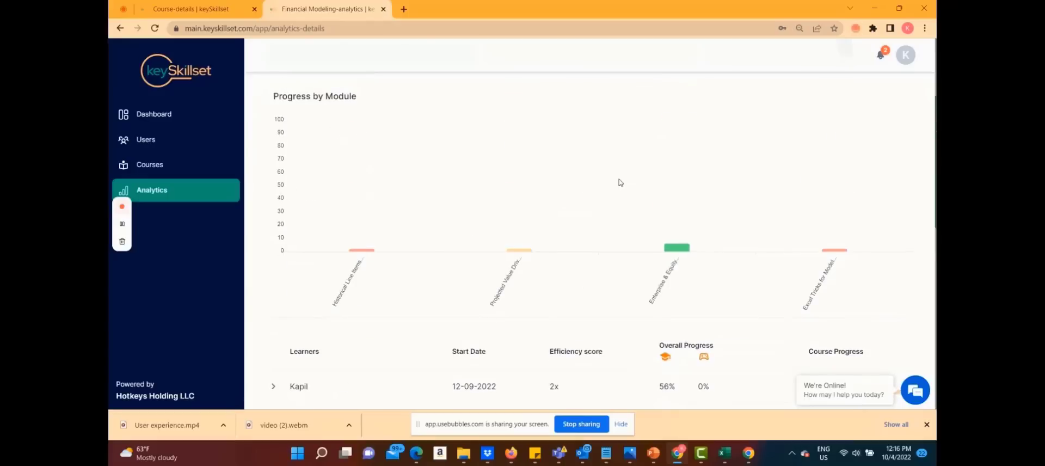
scroll("down", 3)
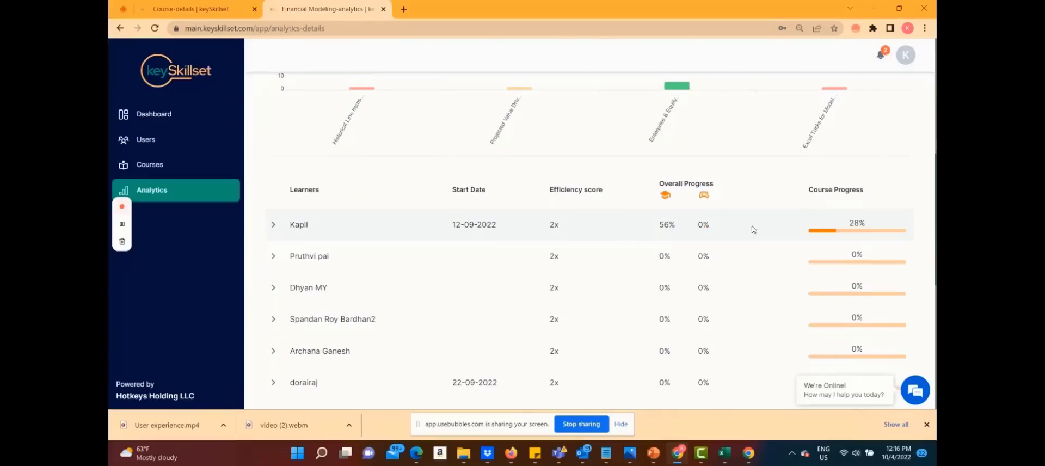
mouse_move(896, 245)
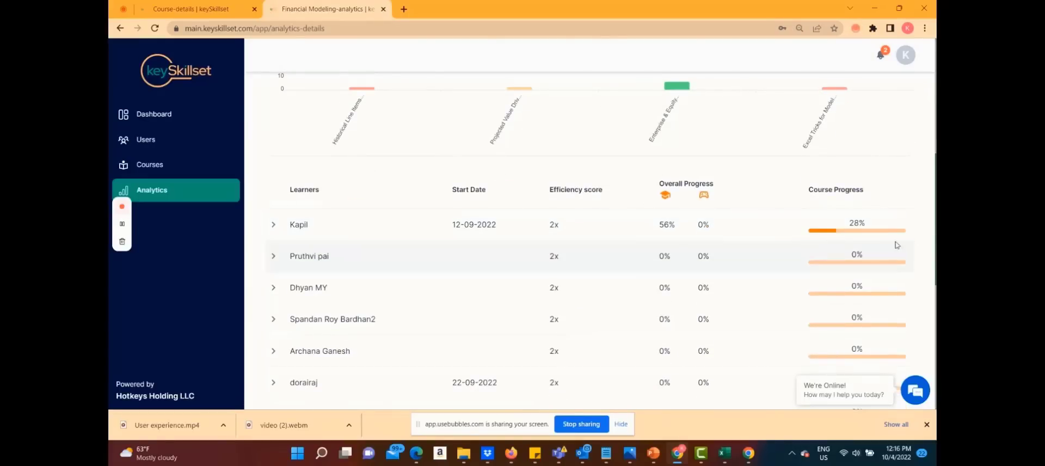
left_click(274, 224)
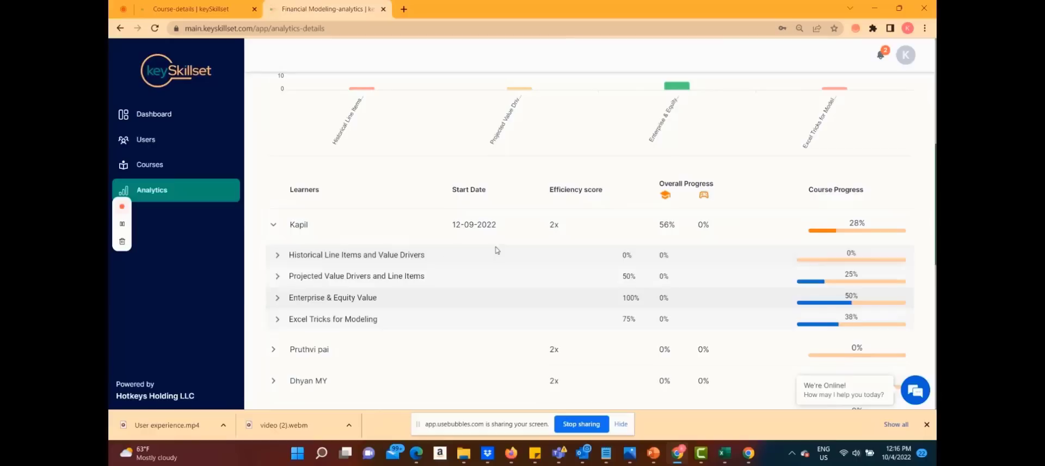
left_click(278, 255)
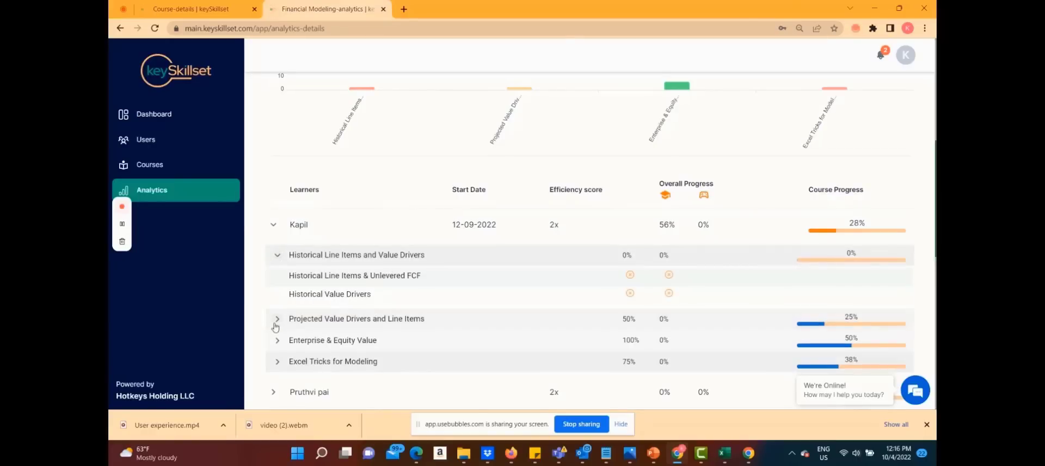
left_click(276, 319)
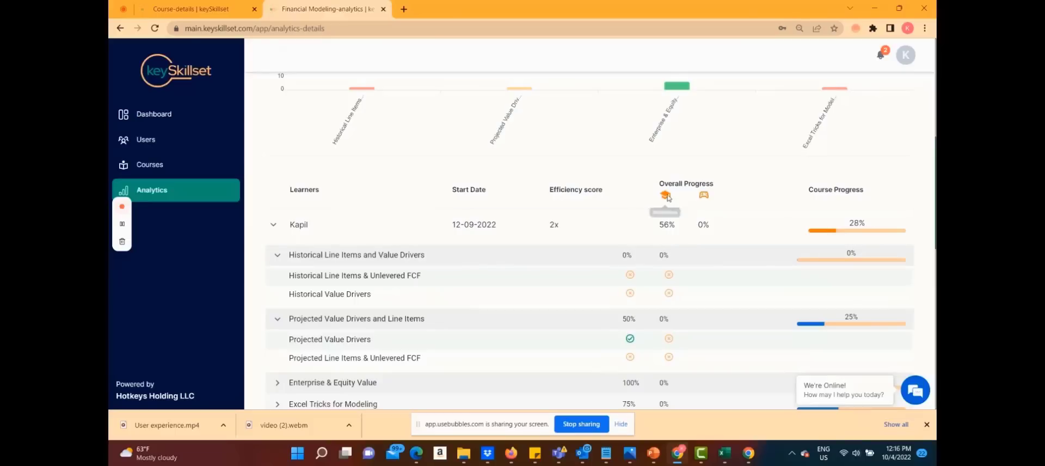
mouse_move(705, 195)
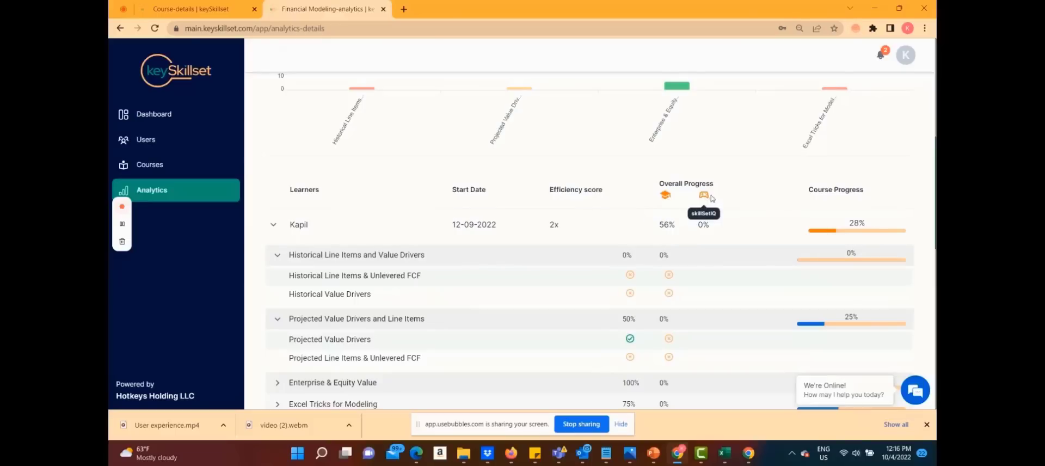
scroll("up", 3)
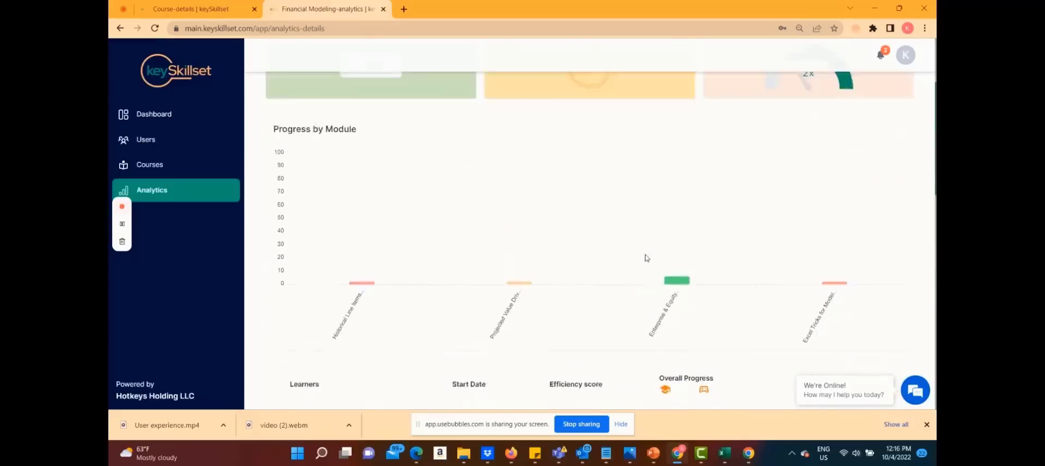
scroll("up", 3)
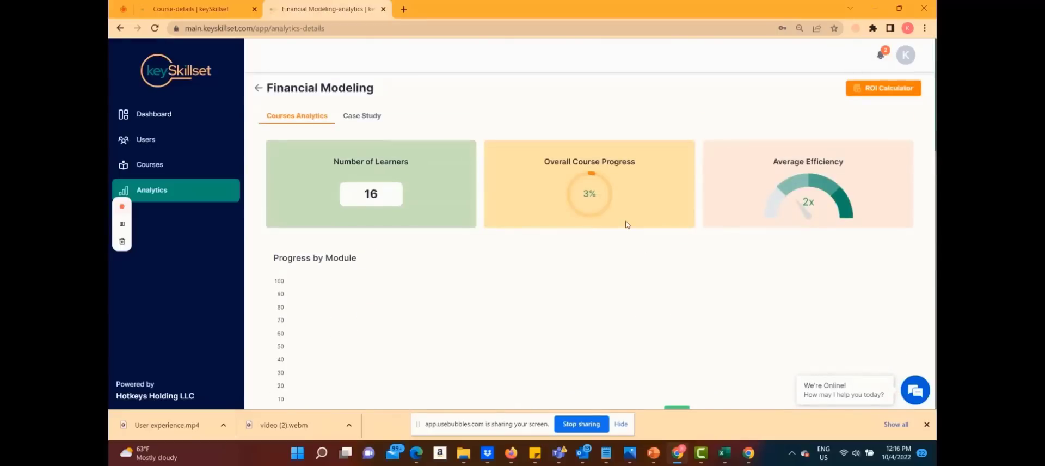
mouse_move(512, 201)
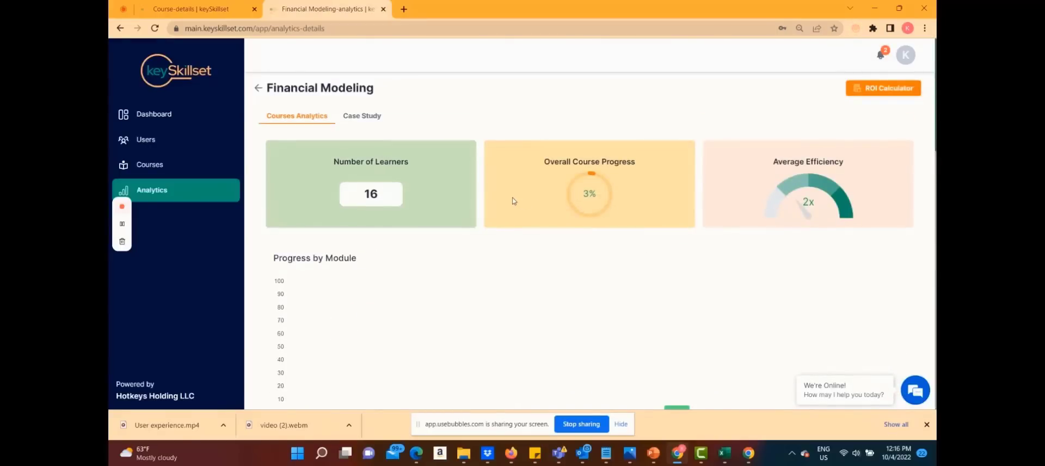
left_click(362, 116)
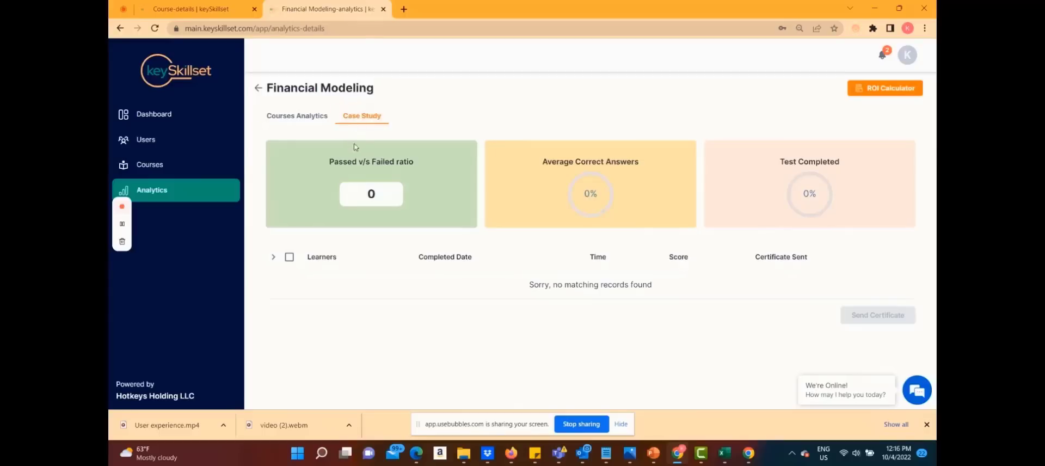
mouse_move(315, 170)
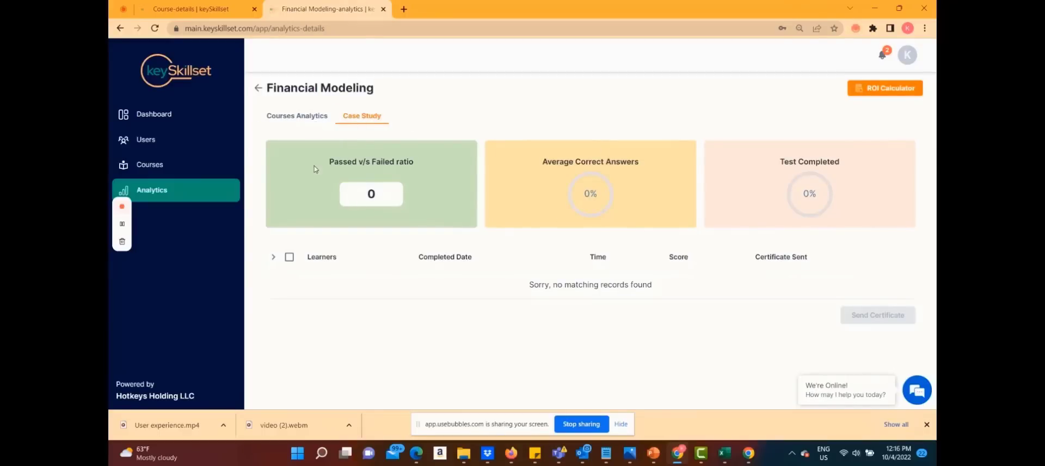
left_click(297, 115)
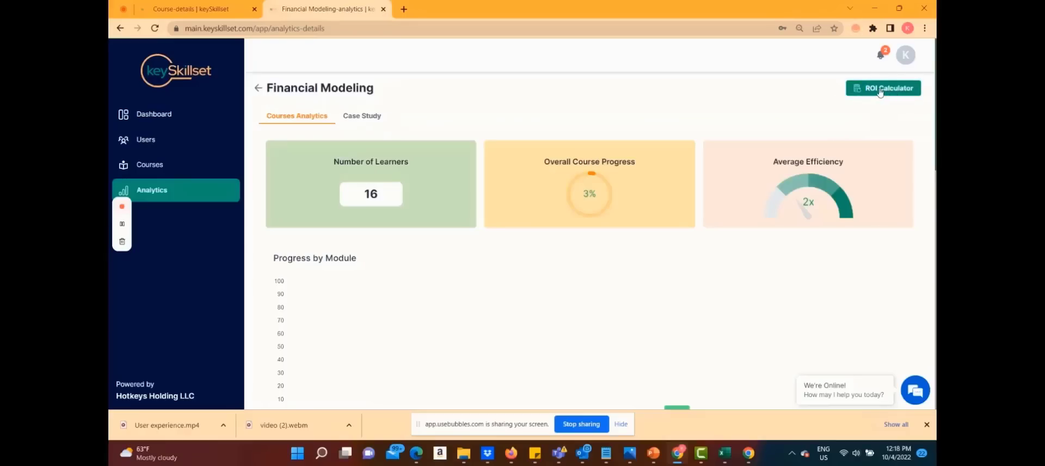
- In the ROI Calculator, enter an average salary of 60000 and 4 hours per day
left_click(883, 87)
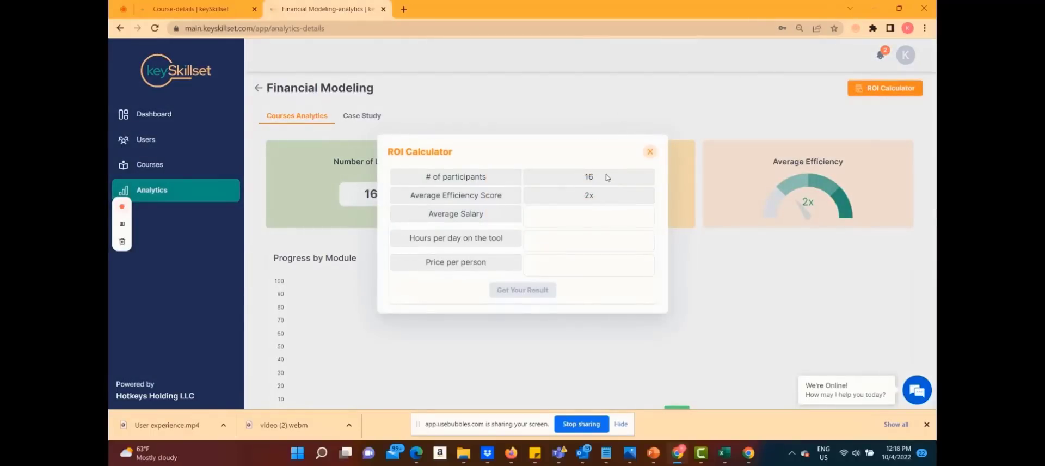
mouse_move(577, 209)
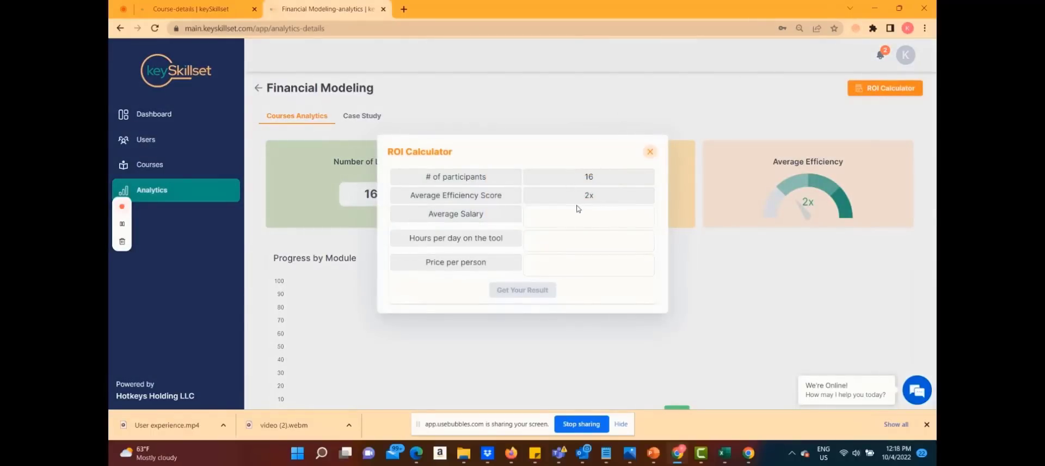
left_click(588, 216)
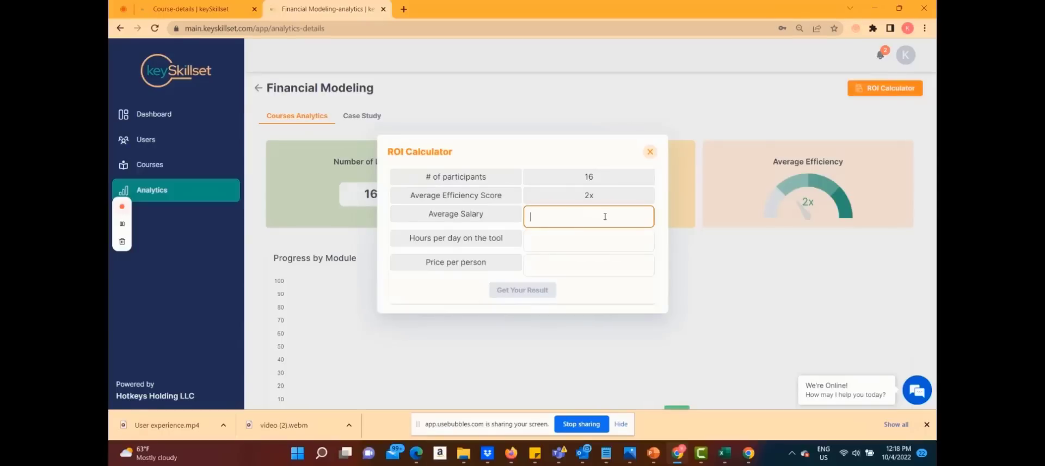
type("6")
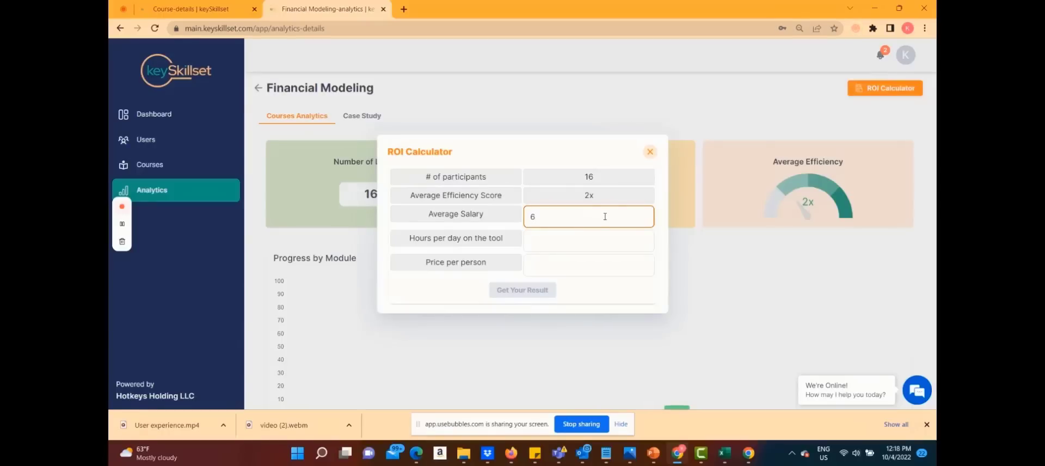
type("000")
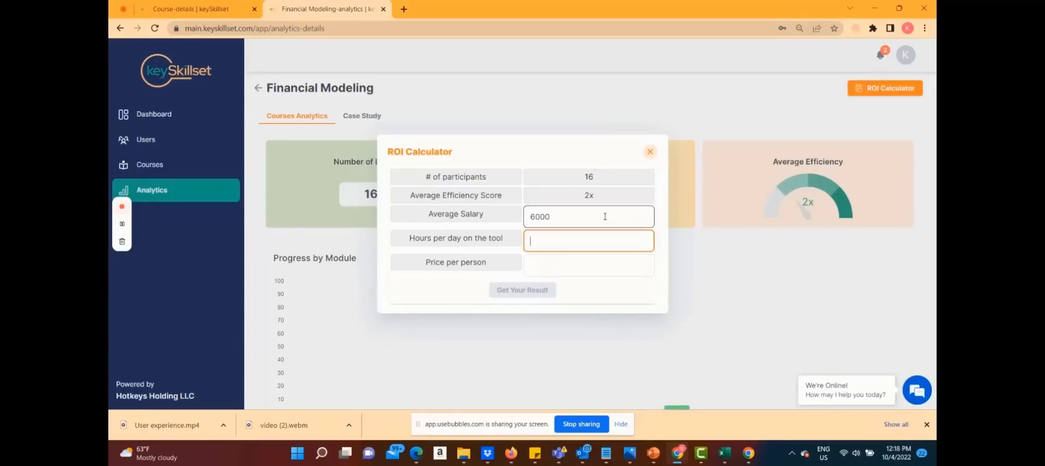
type("0")
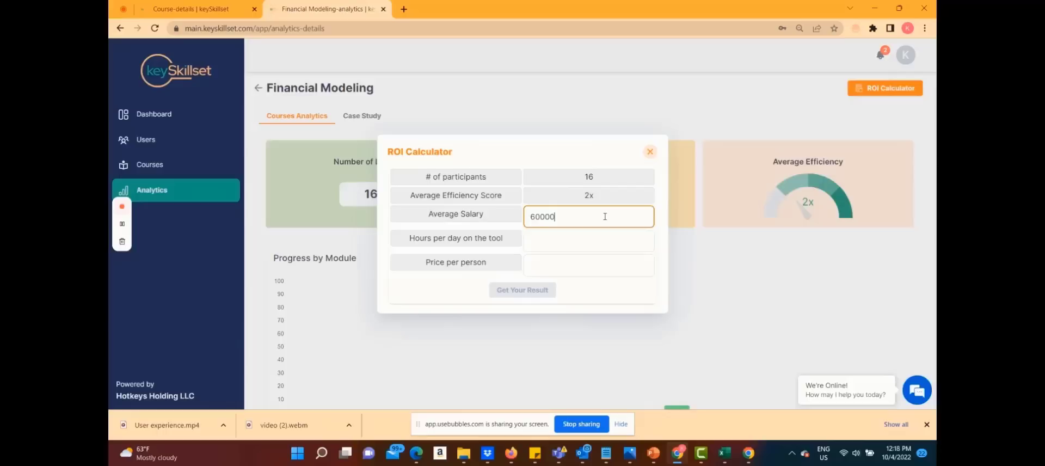
type("4")
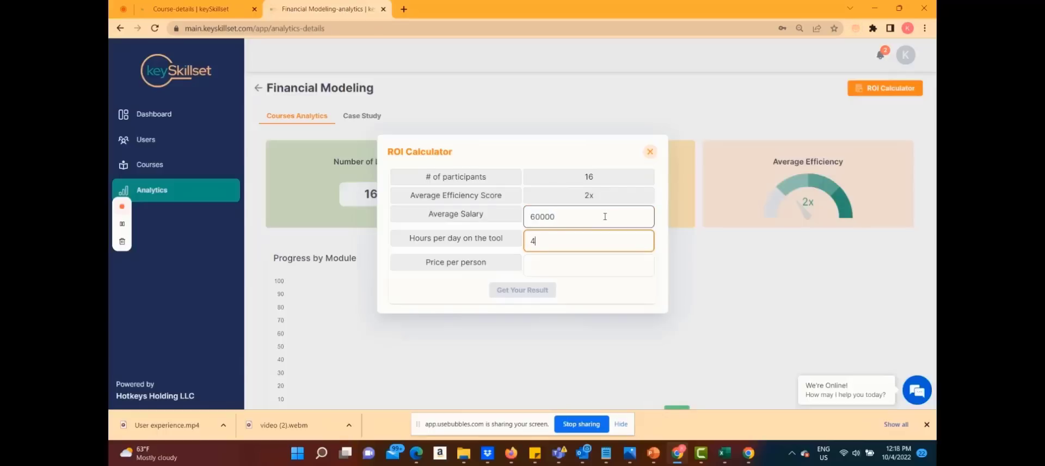
- Enter a price of 50 per person and calculate: 800 spent, 240,000 saved, 299% ROI
left_click(588, 264)
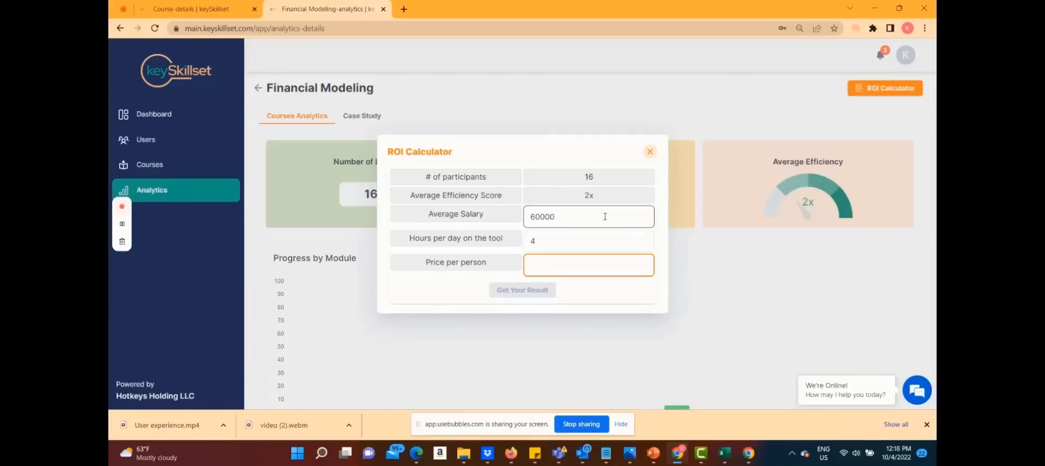
type("5")
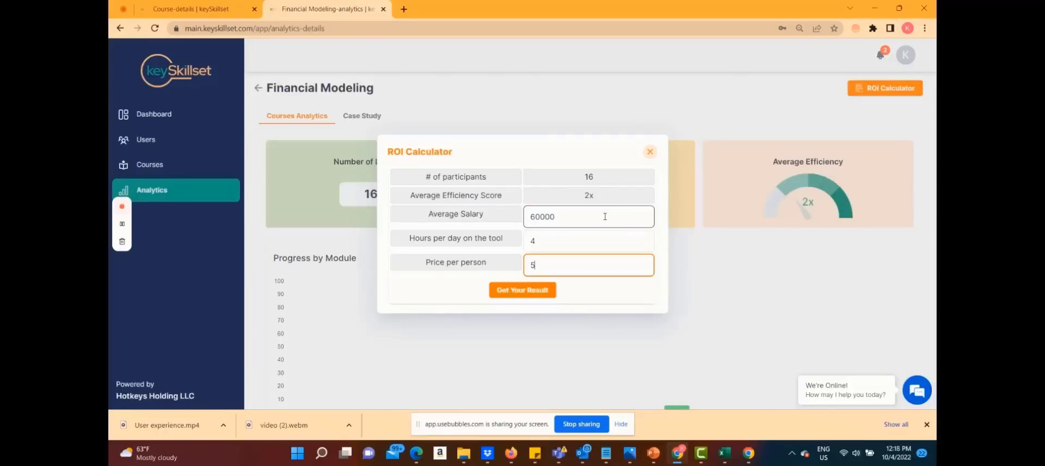
type("0")
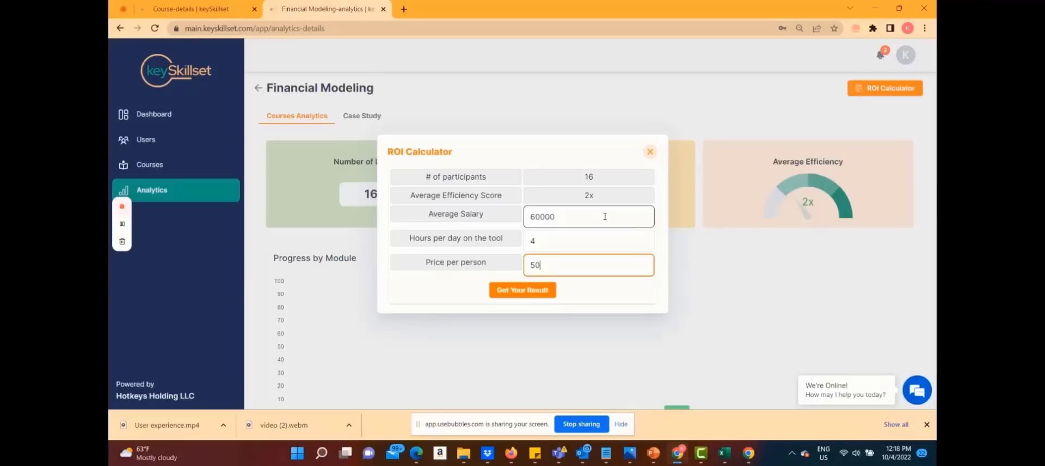
left_click(522, 289)
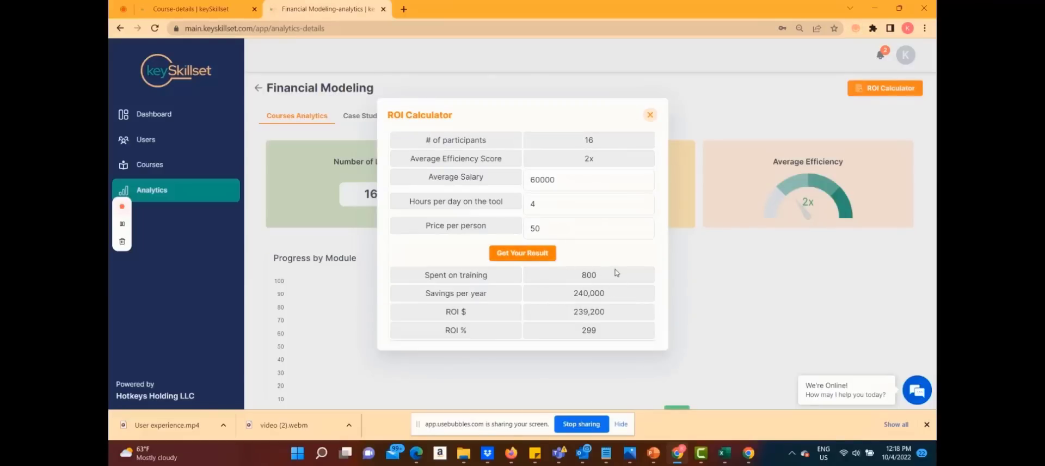
double_click(589, 293)
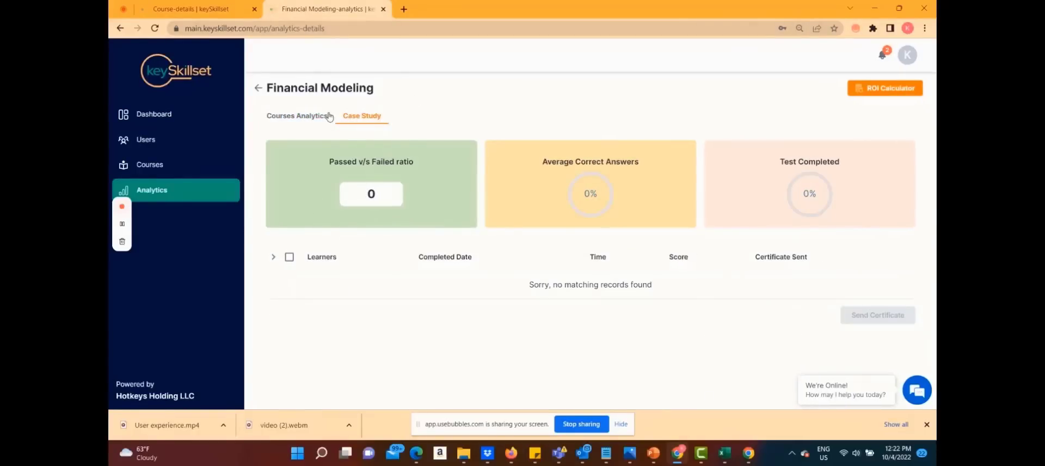
- Return to the learner's Financial Modeling course page and scroll up to its header
left_click(194, 9)
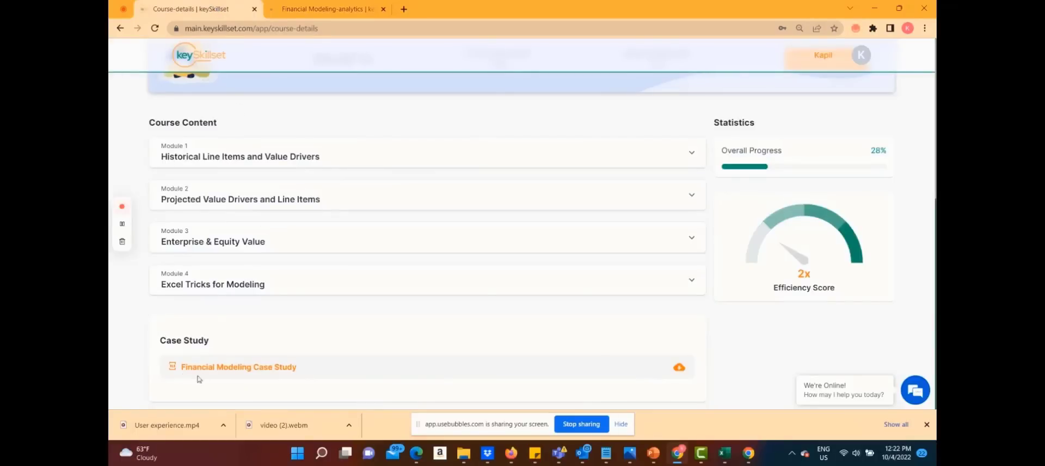
mouse_move(529, 389)
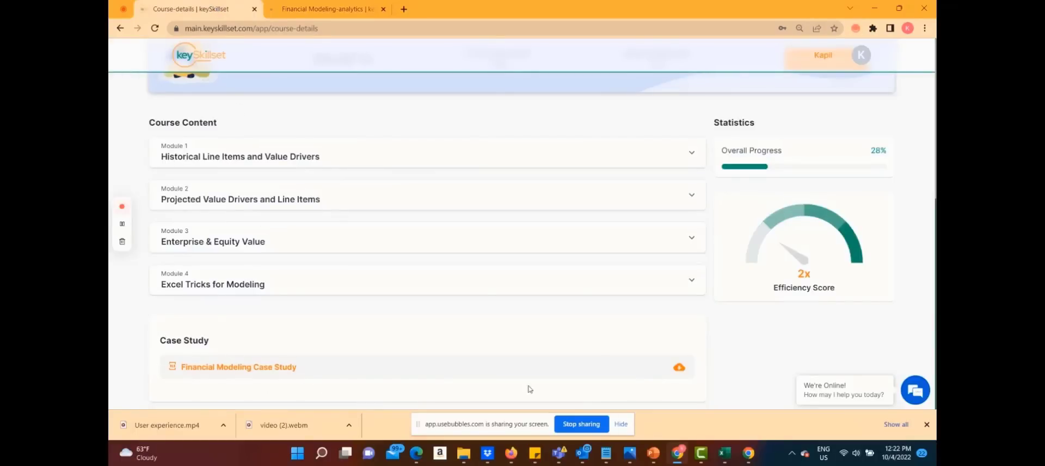
mouse_move(145, 343)
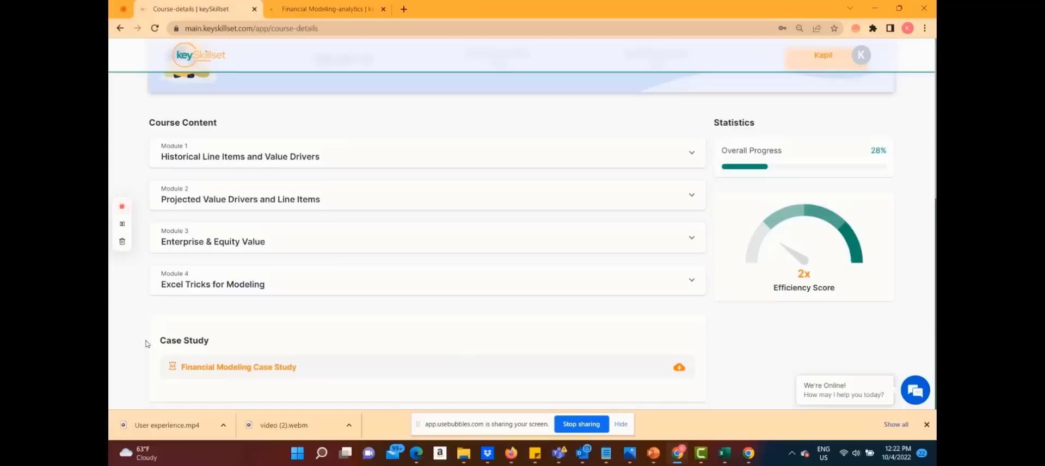
mouse_move(691, 372)
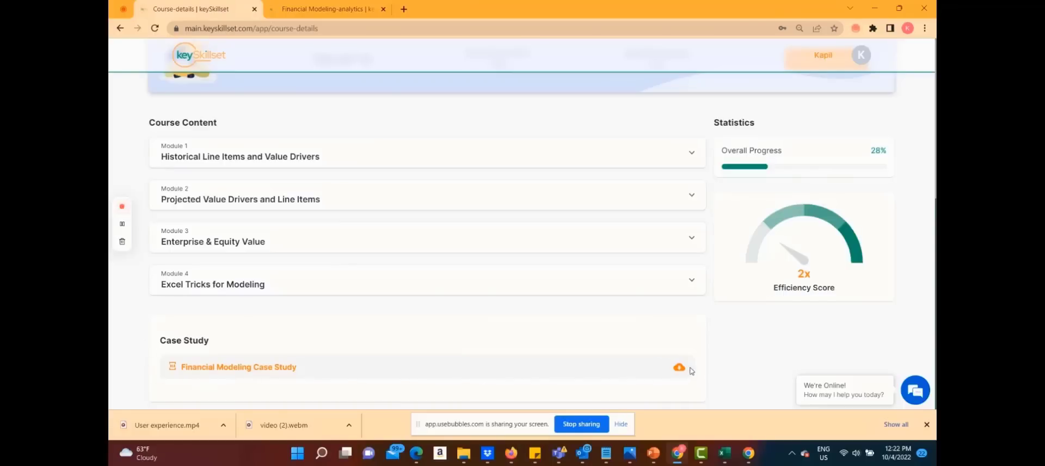
mouse_move(295, 386)
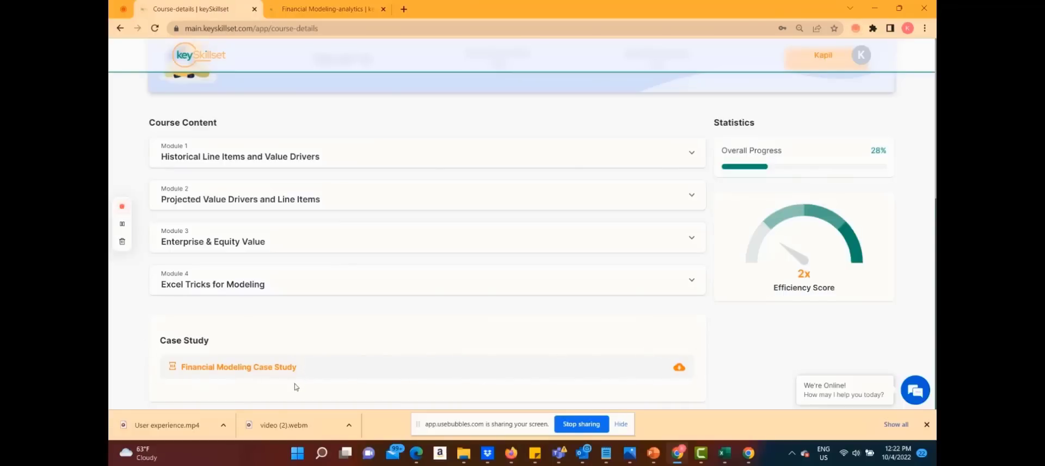
mouse_move(160, 336)
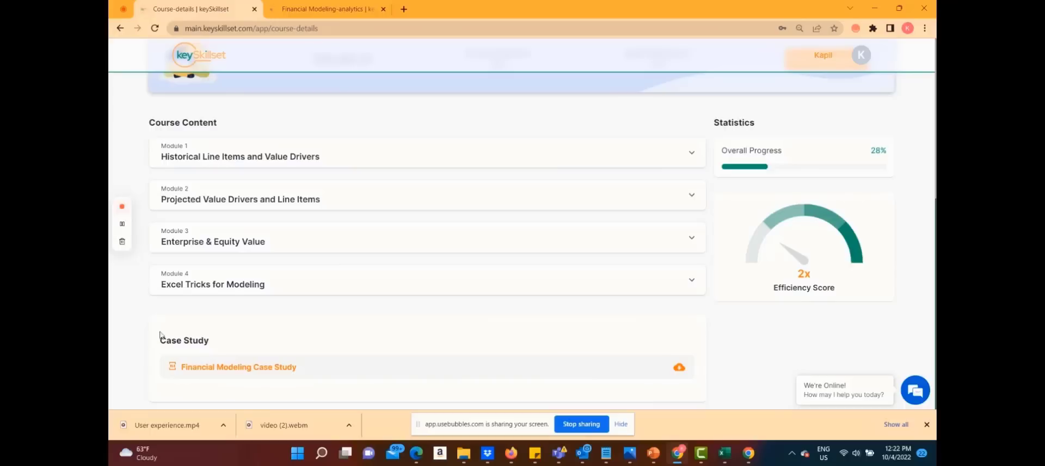
mouse_move(704, 381)
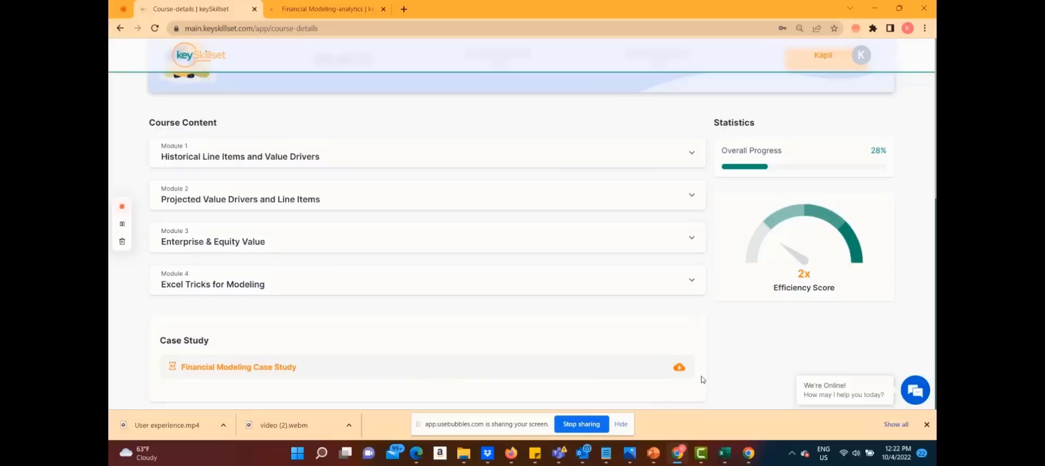
scroll("up", 3)
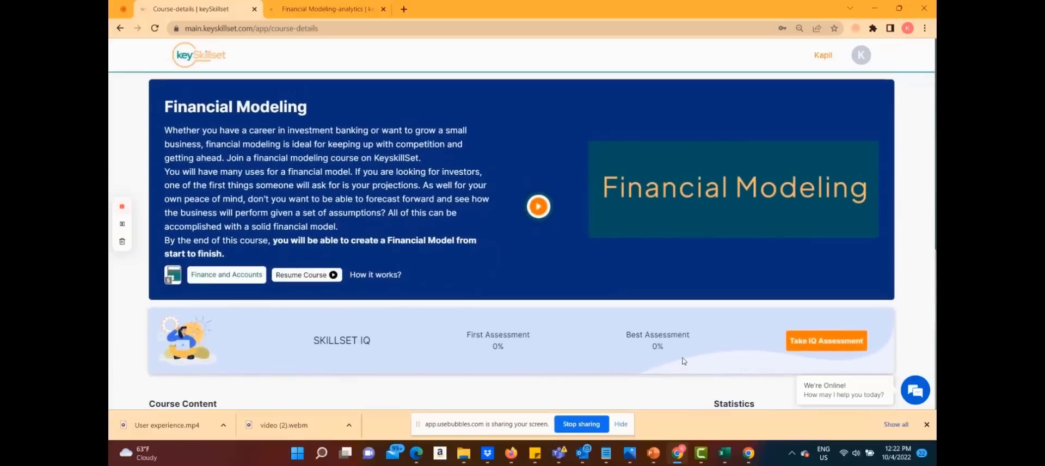